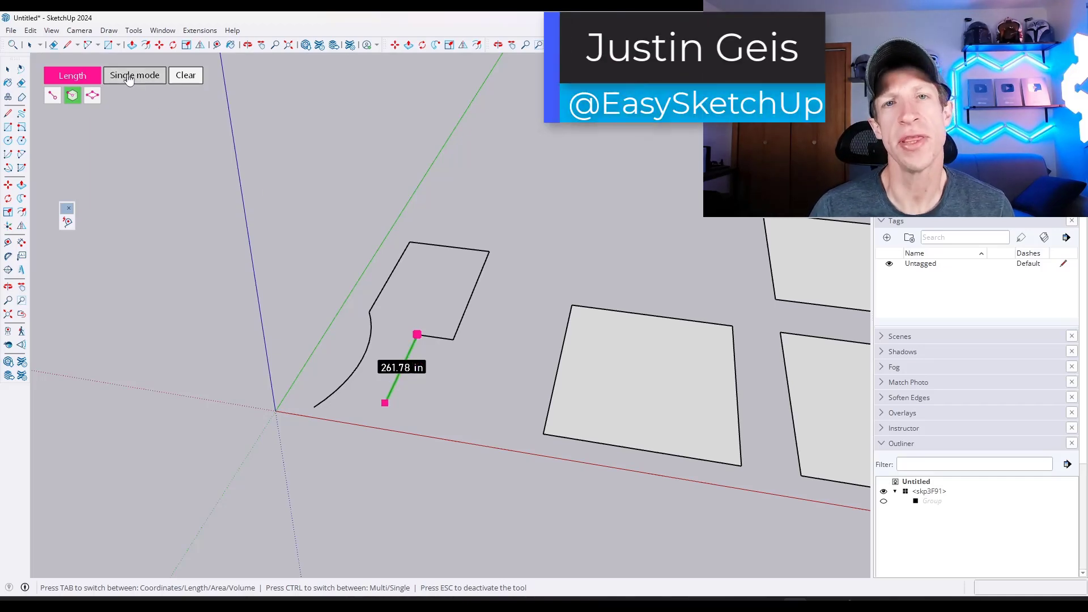
# - Open the 5dplus.lemonsqueezy.com store and scroll to the free 5D+ Auto Measure product card
pyautogui.click(135, 75)
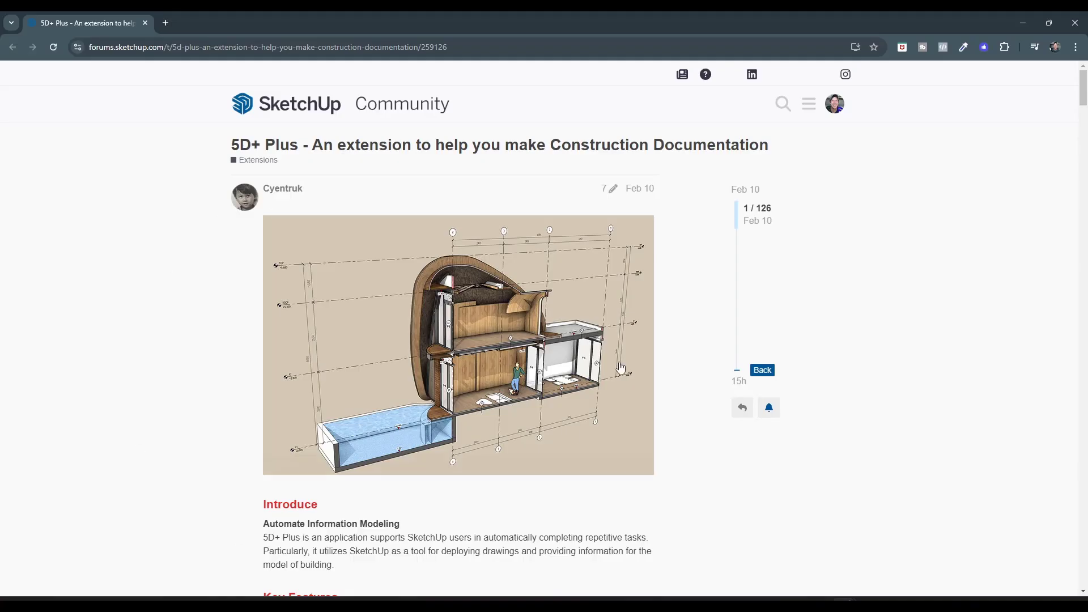
pyautogui.moveTo(678, 345)
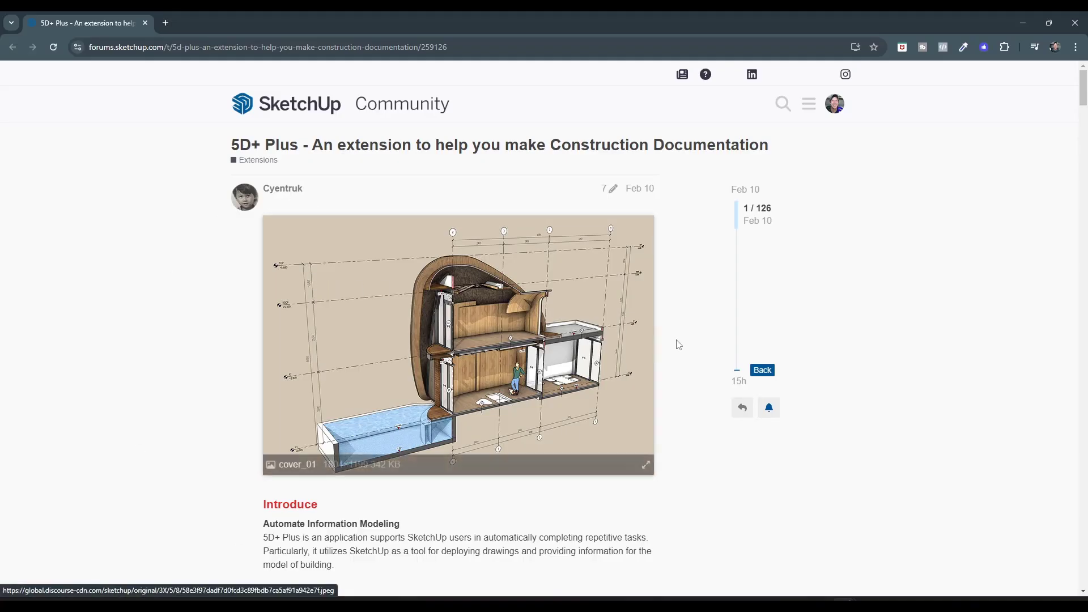
pyautogui.scroll(-3)
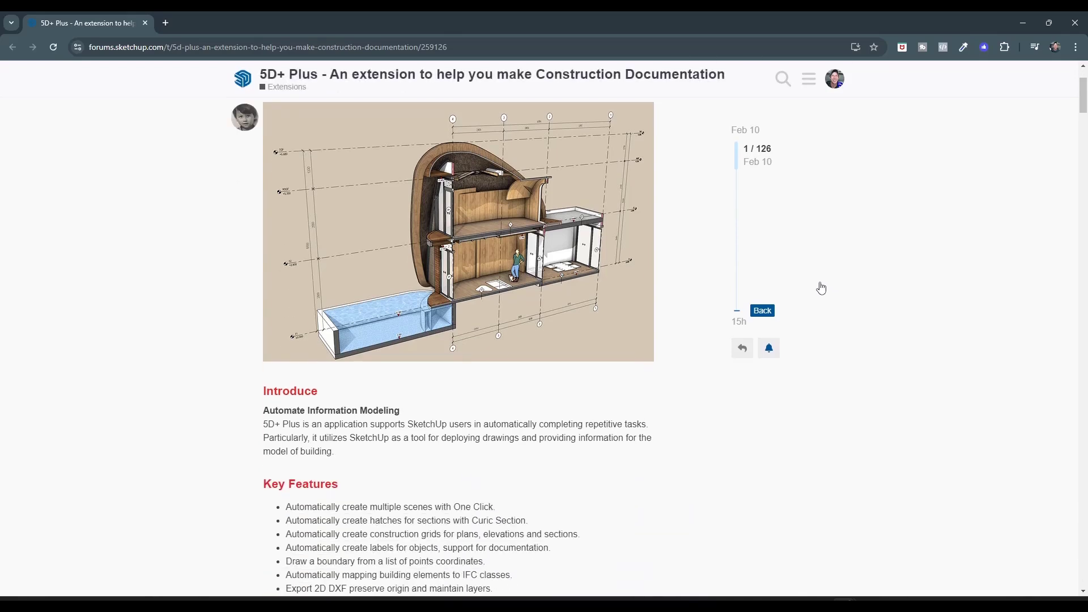
pyautogui.moveTo(520, 373)
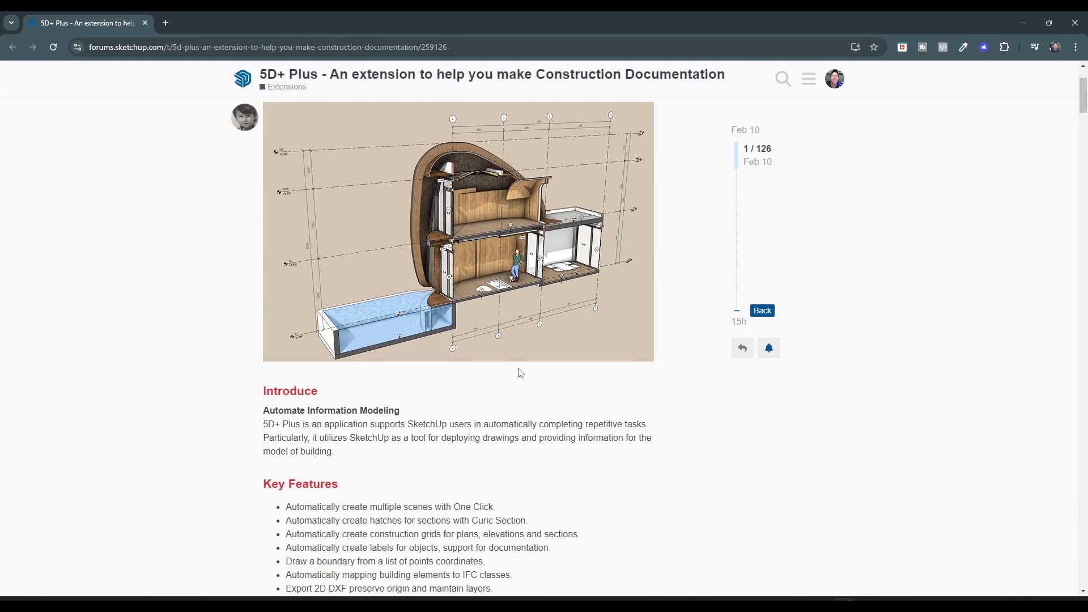
pyautogui.scroll(3)
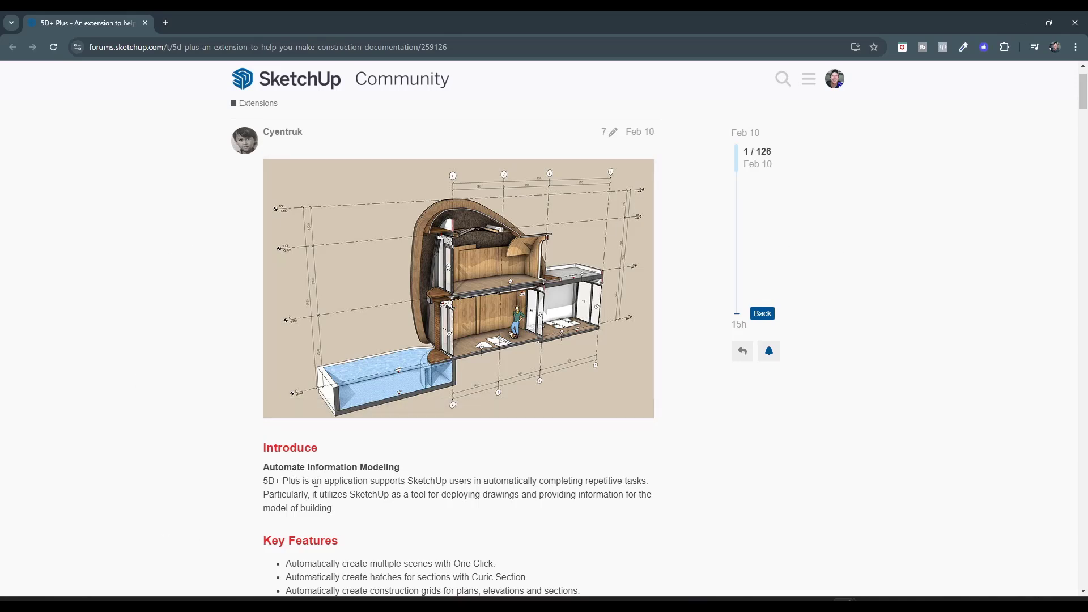
pyautogui.moveTo(292, 141)
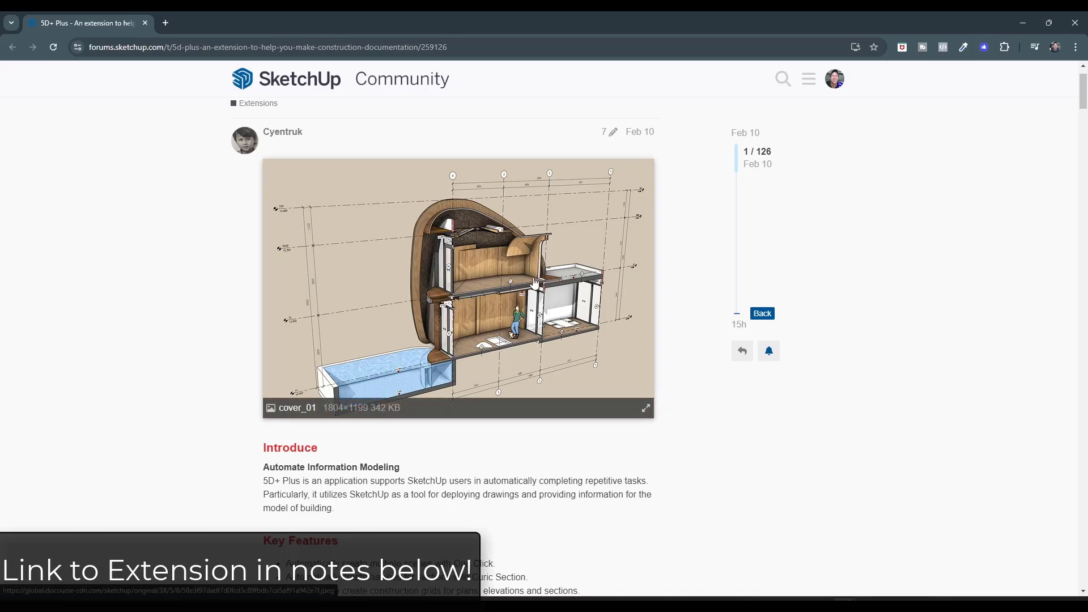
pyautogui.scroll(-3)
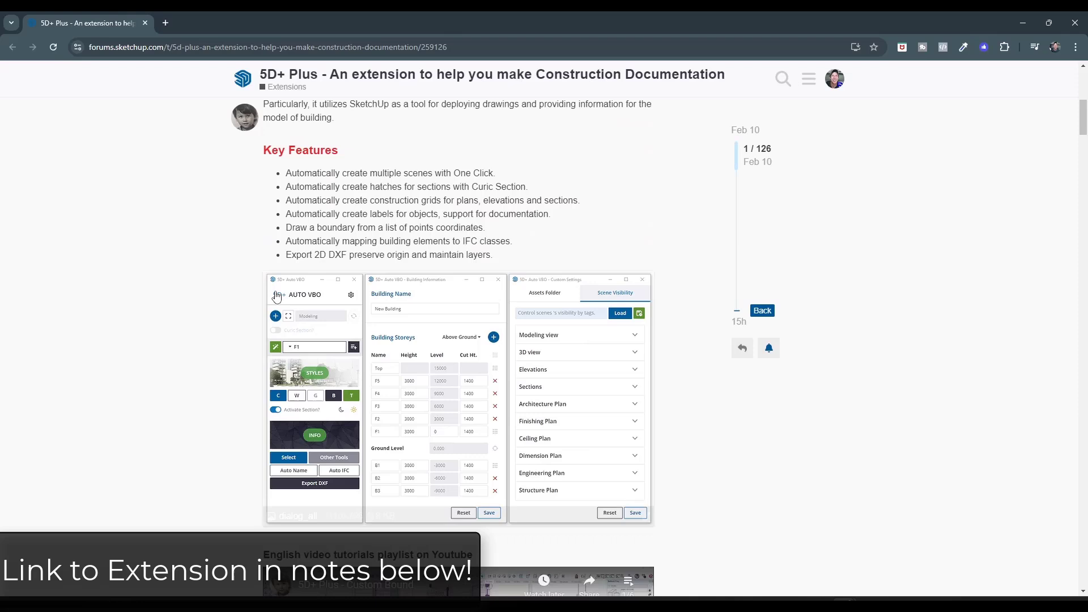
pyautogui.scroll(-3)
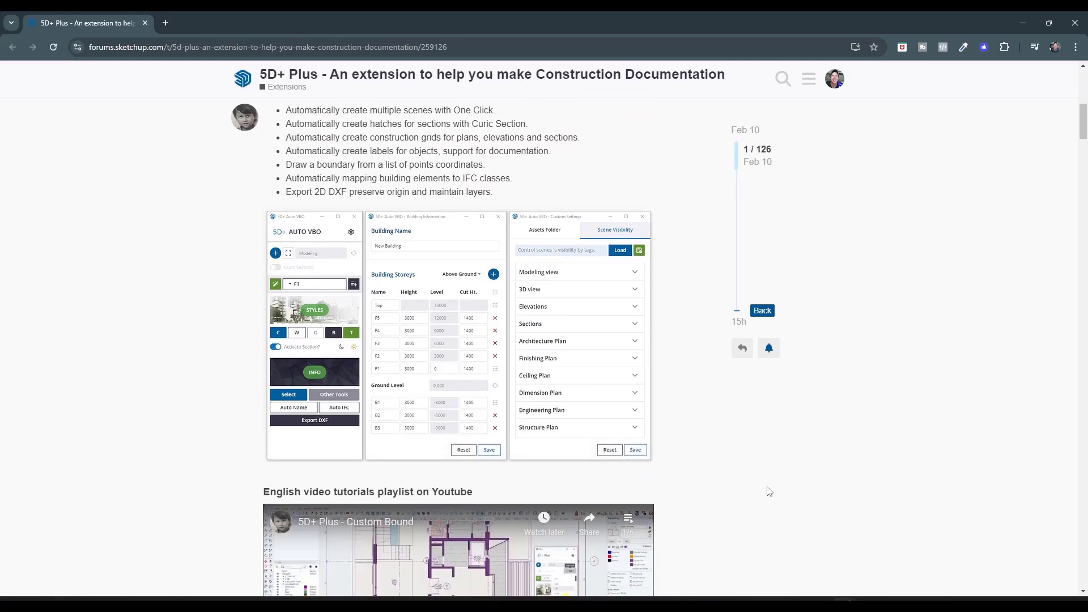
pyautogui.moveTo(763, 465)
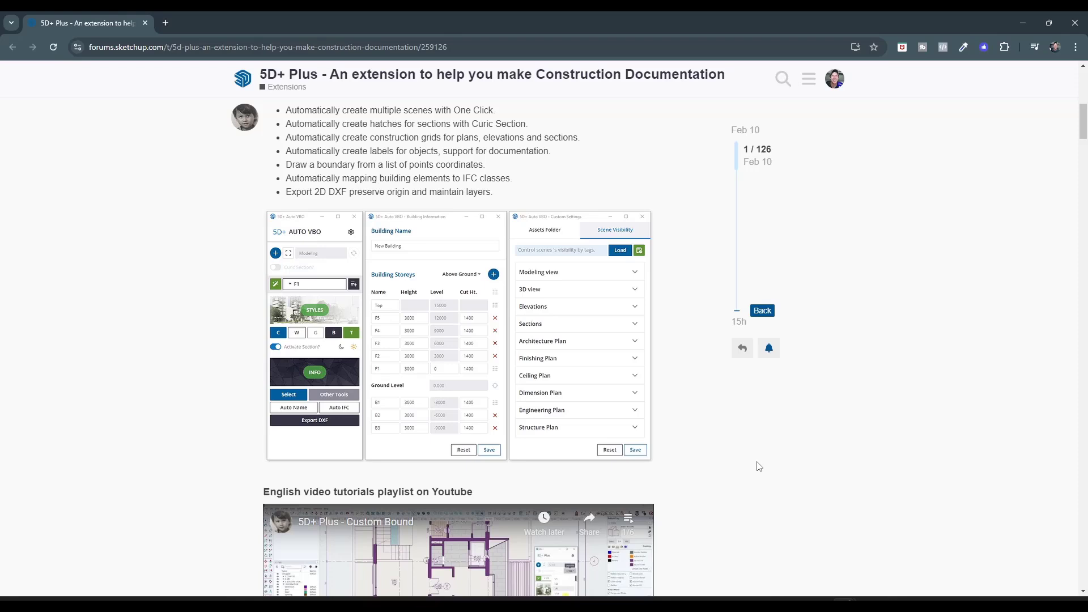
pyautogui.moveTo(742, 473)
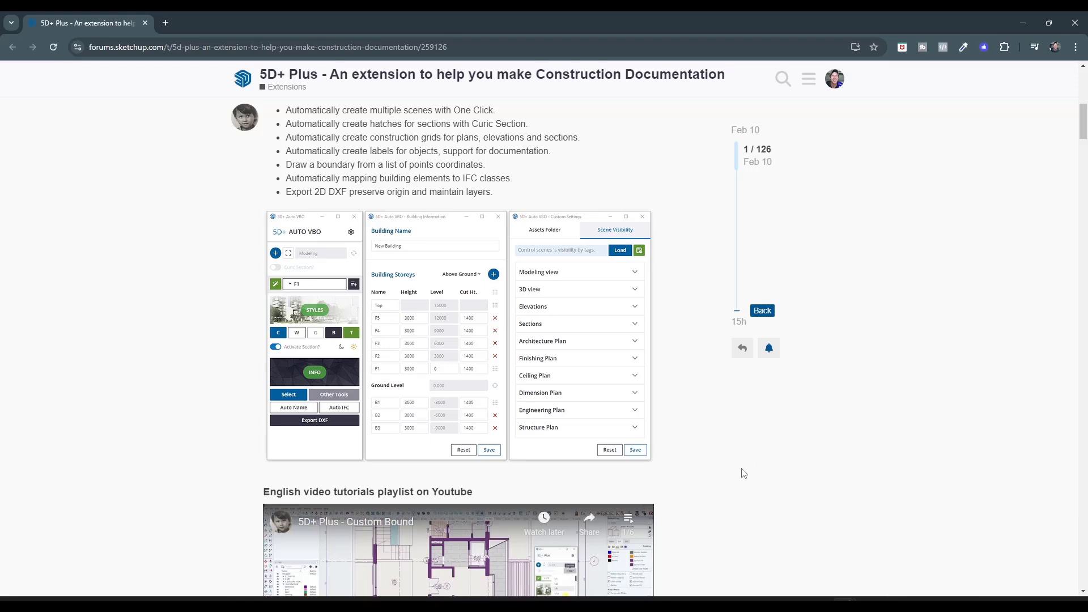
pyautogui.scroll(3)
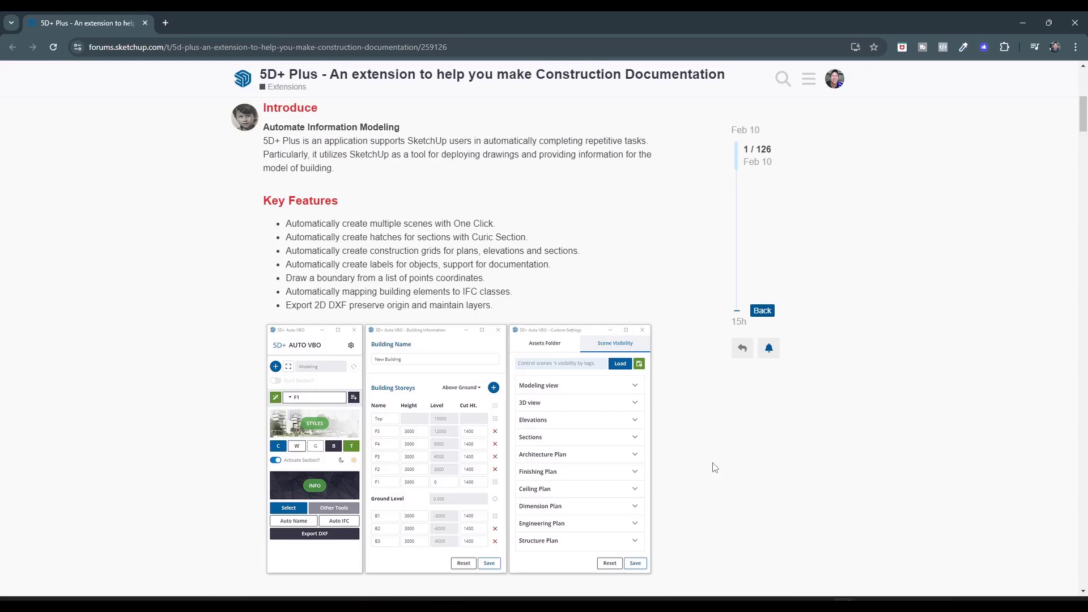
pyautogui.moveTo(680, 443)
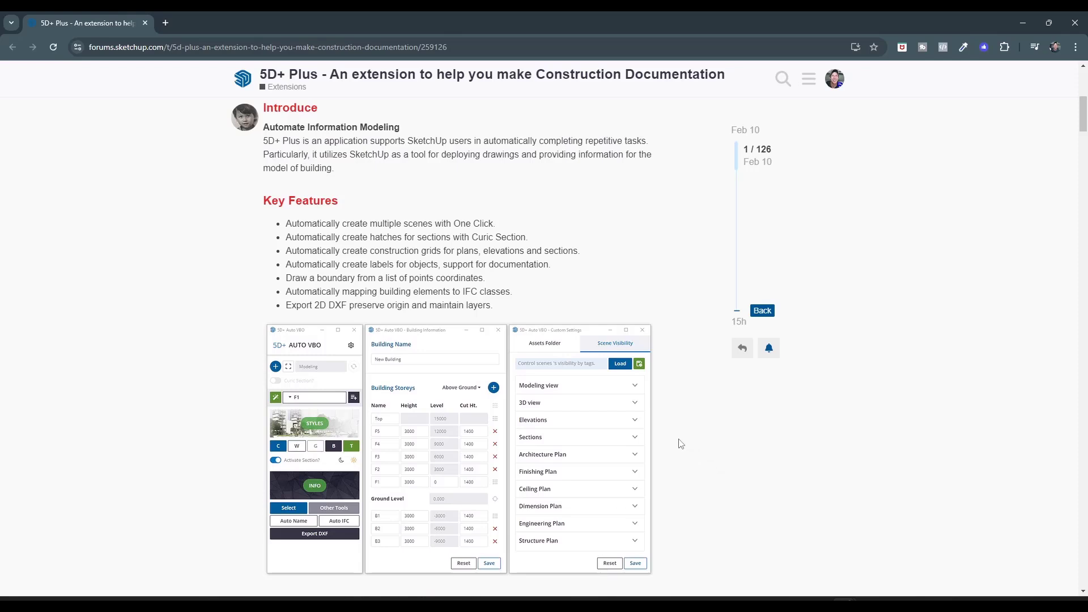
pyautogui.moveTo(583, 374)
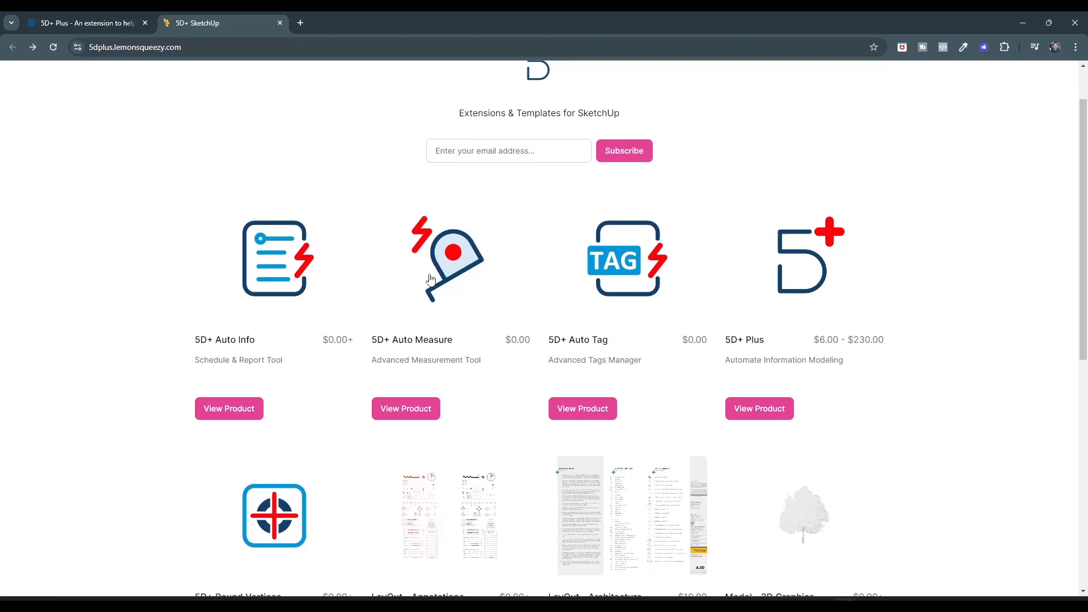
pyautogui.scroll(-3)
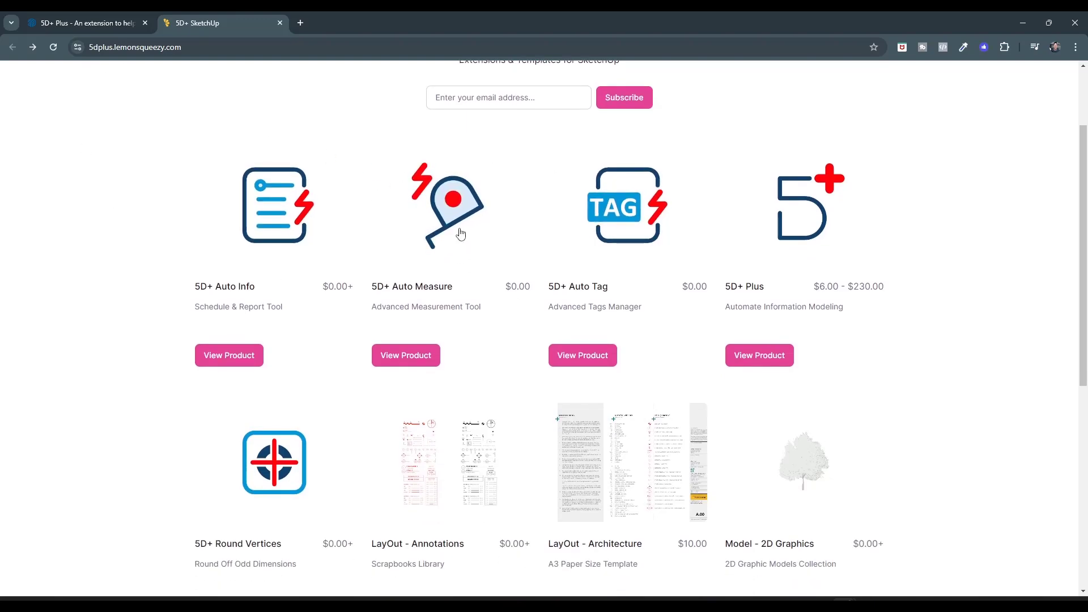
pyautogui.moveTo(460, 226)
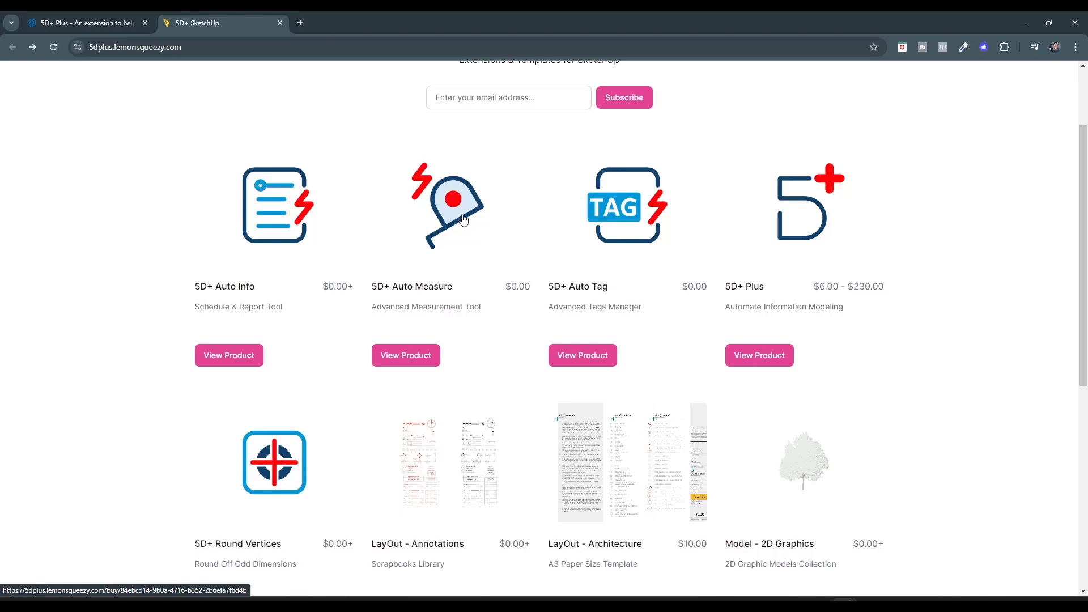
pyautogui.moveTo(460, 221)
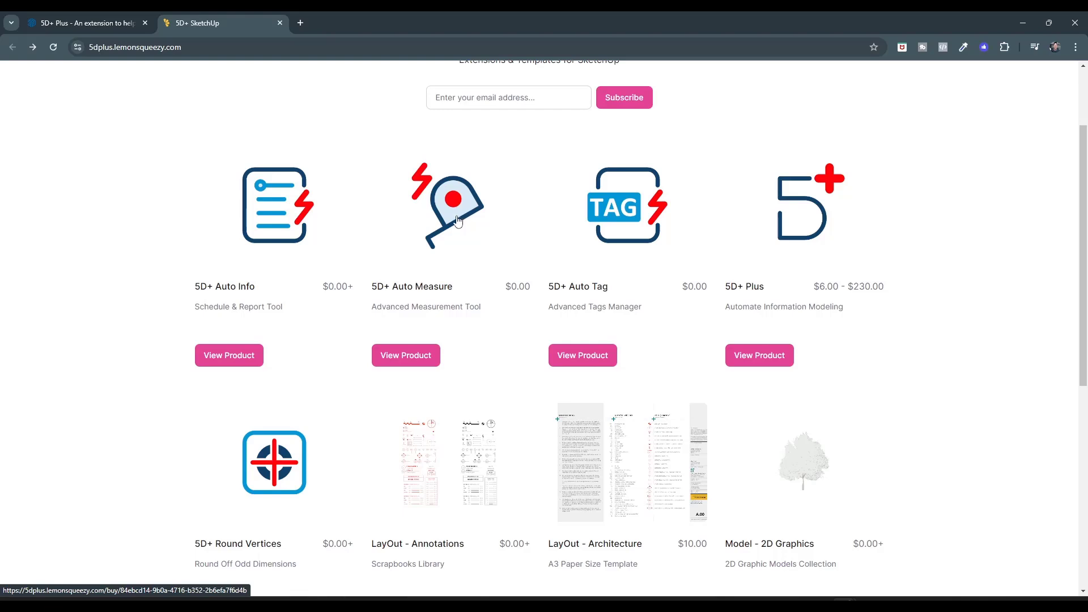
pyautogui.scroll(3)
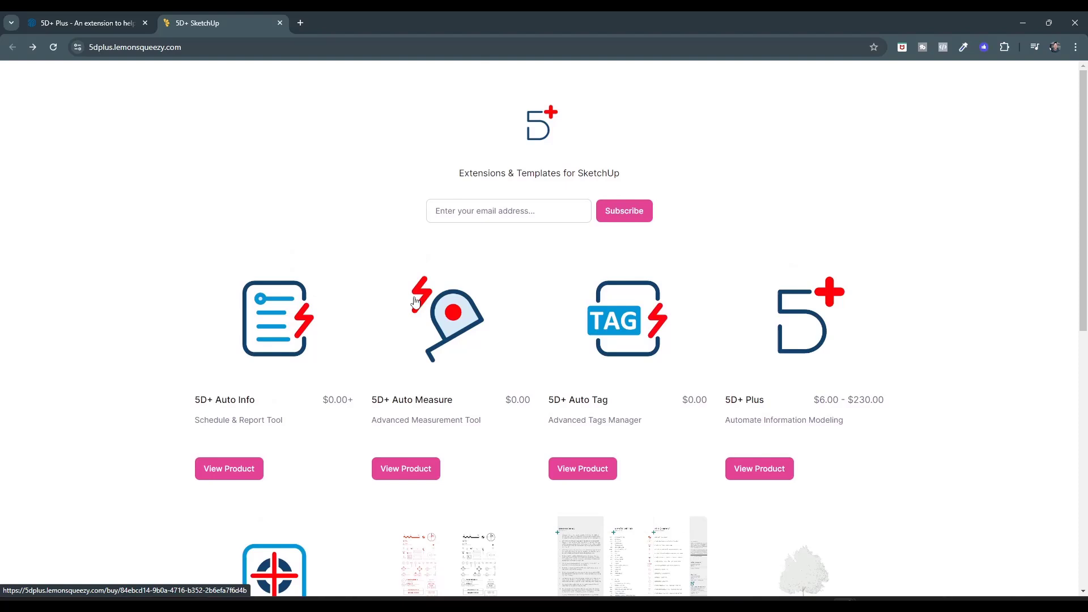
pyautogui.moveTo(447, 321)
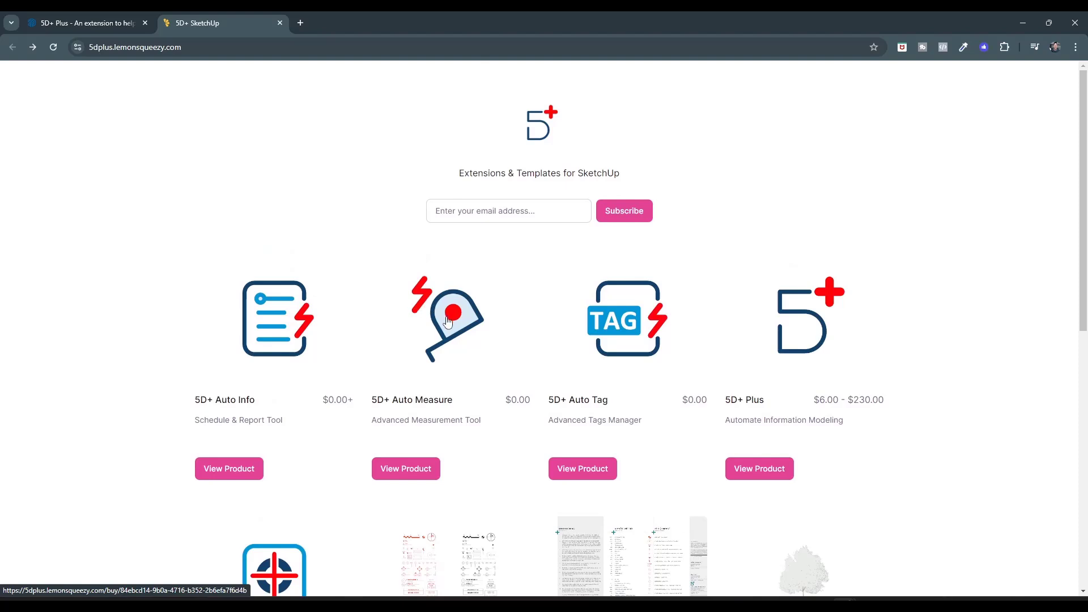
pyautogui.moveTo(449, 343)
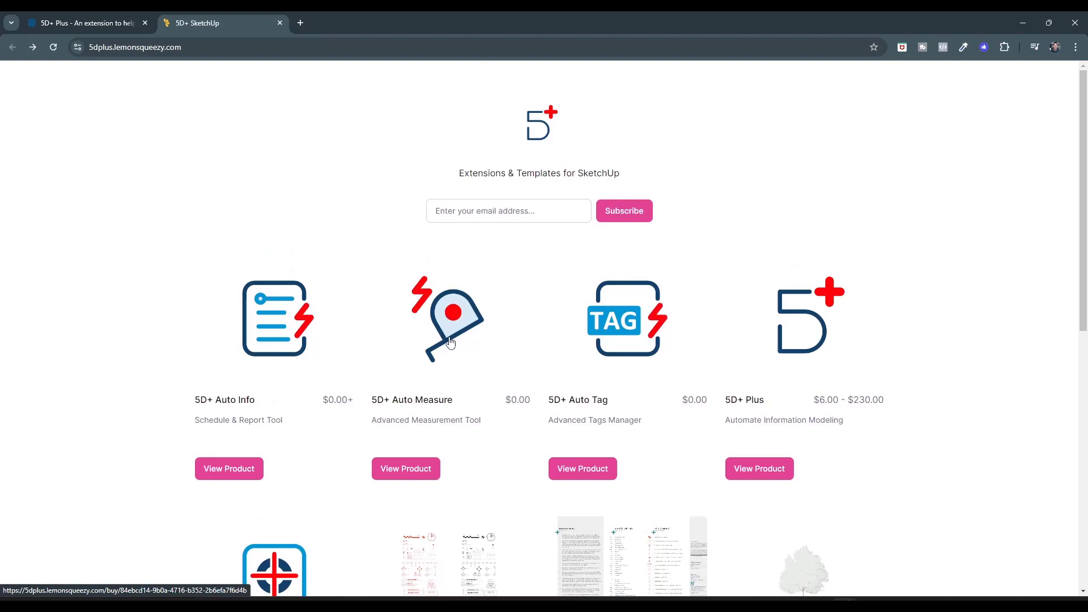
pyautogui.moveTo(273, 181)
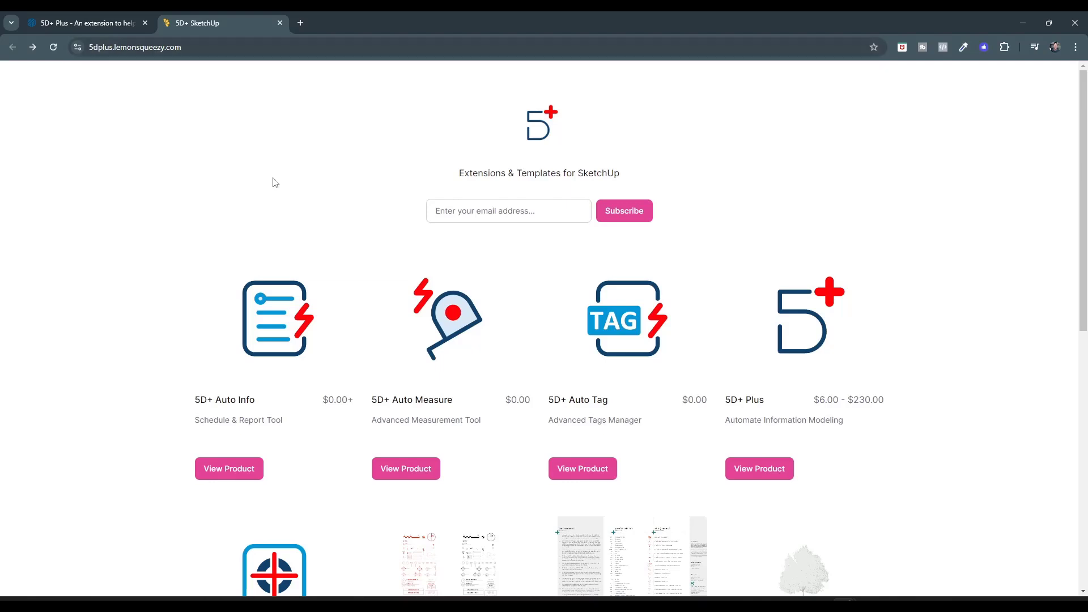
pyautogui.moveTo(450, 331)
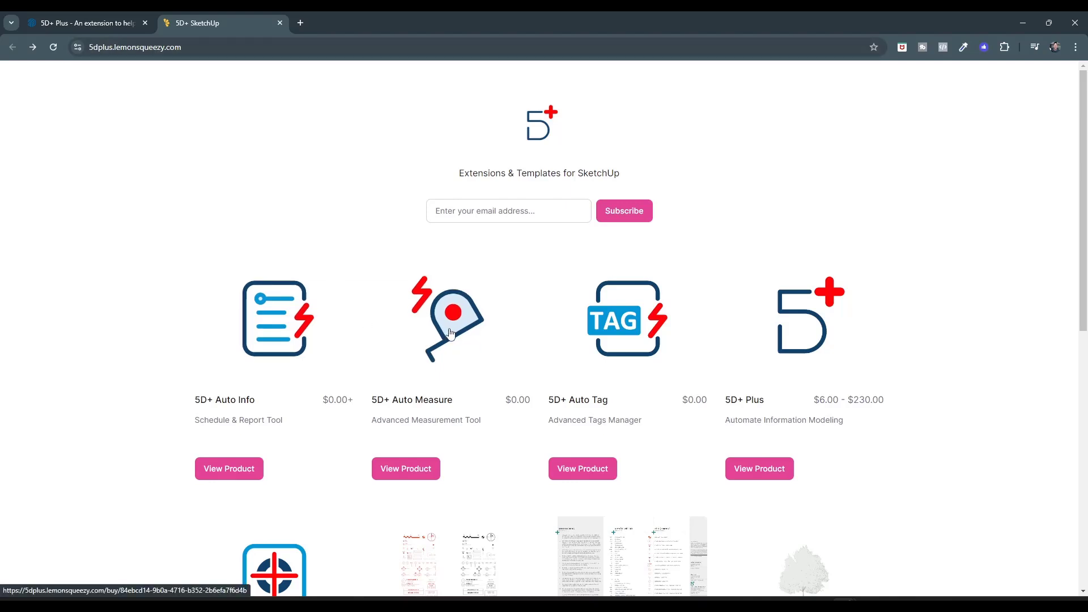
pyautogui.moveTo(466, 381)
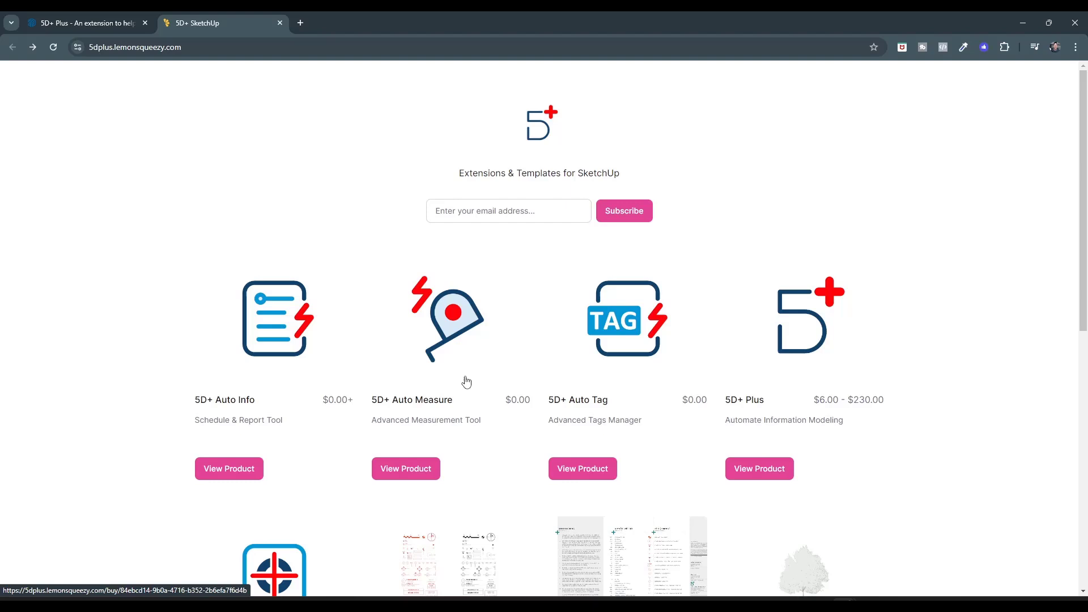
pyautogui.moveTo(943, 93)
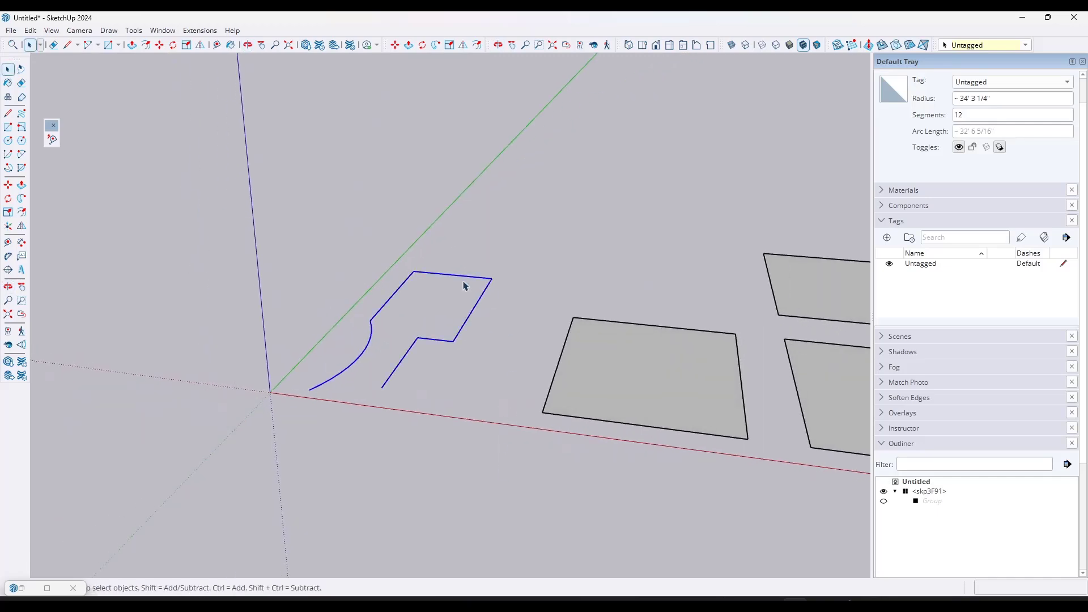
# - Select the curved open outline's edges to inspect their length in Entity Info
pyautogui.click(447, 287)
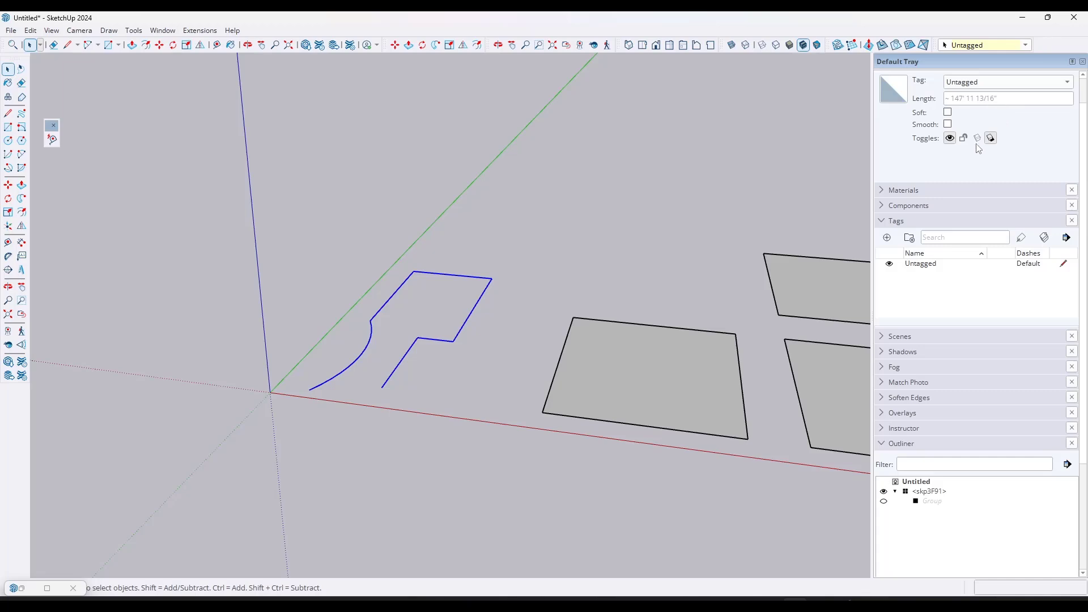
pyautogui.moveTo(613, 300)
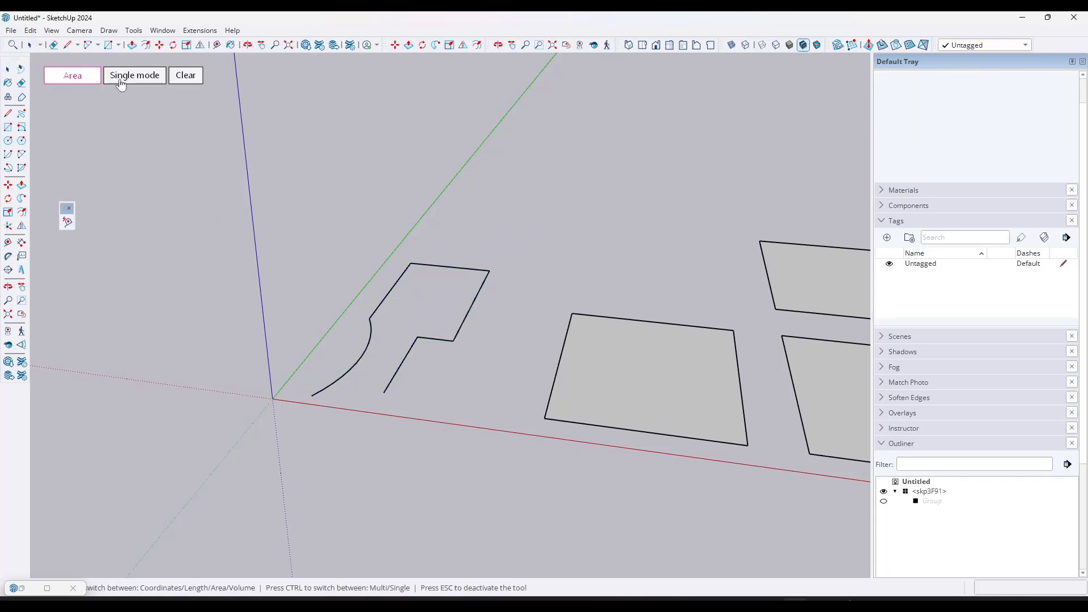
# - Cycle the Auto Measure type past Area, Volume and Coordinates to Length, and activate it
pyautogui.click(72, 74)
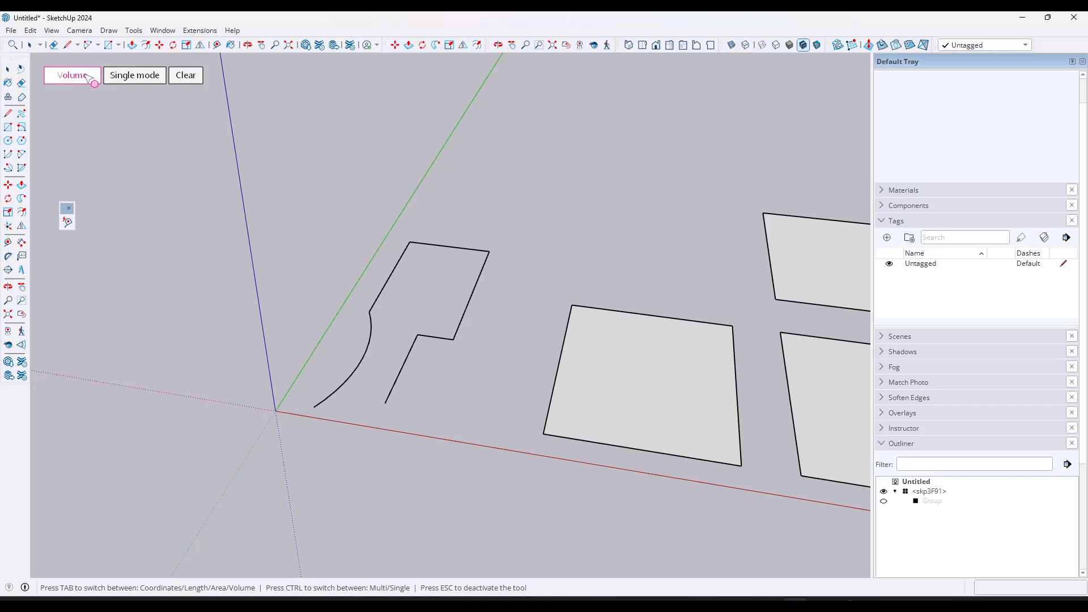
pyautogui.click(72, 75)
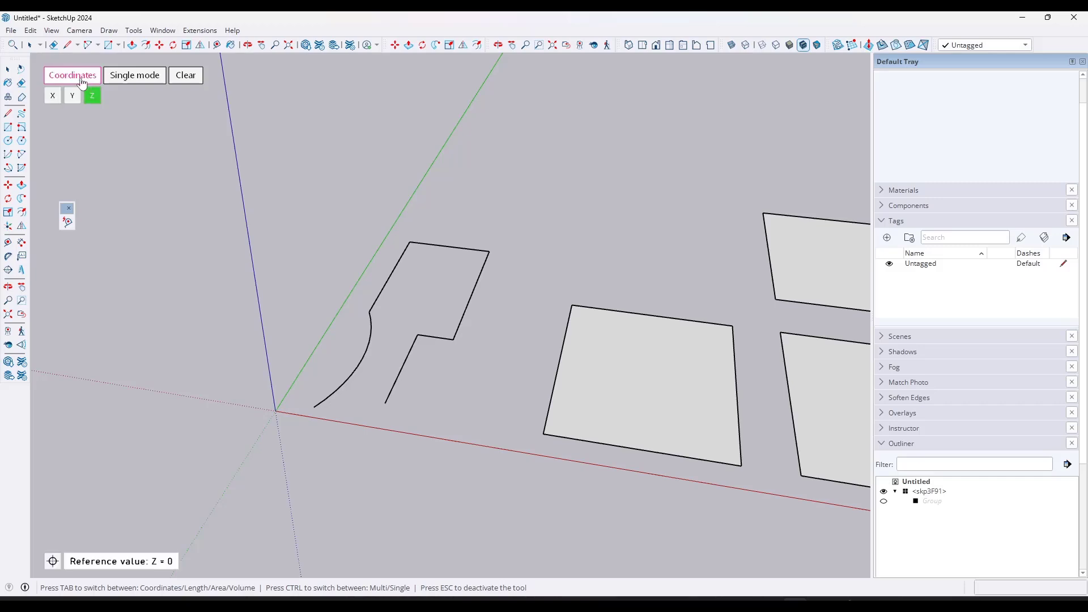
pyautogui.click(72, 75)
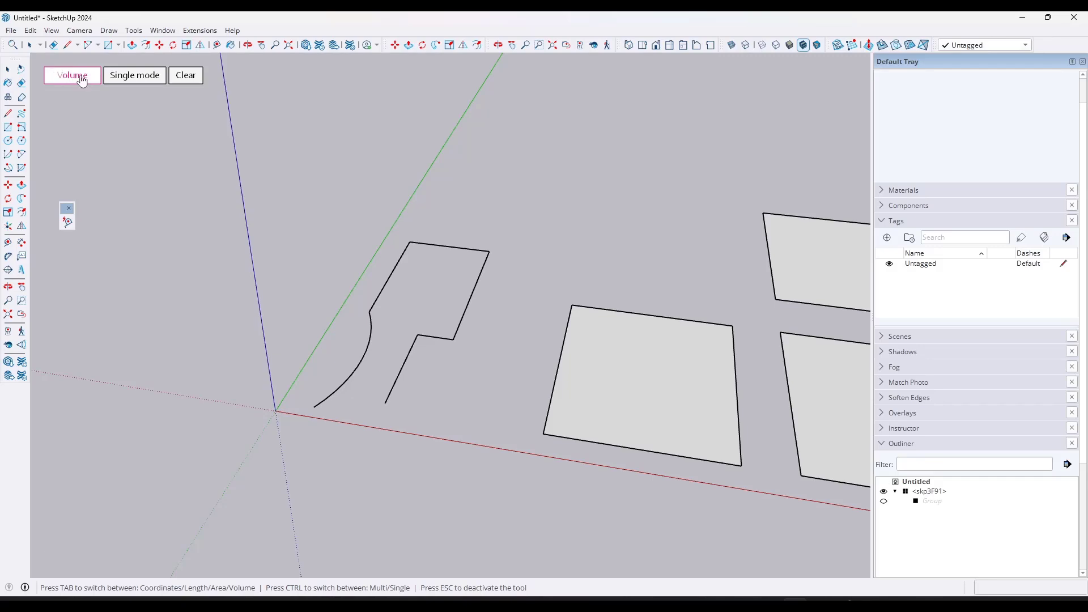
pyautogui.click(71, 74)
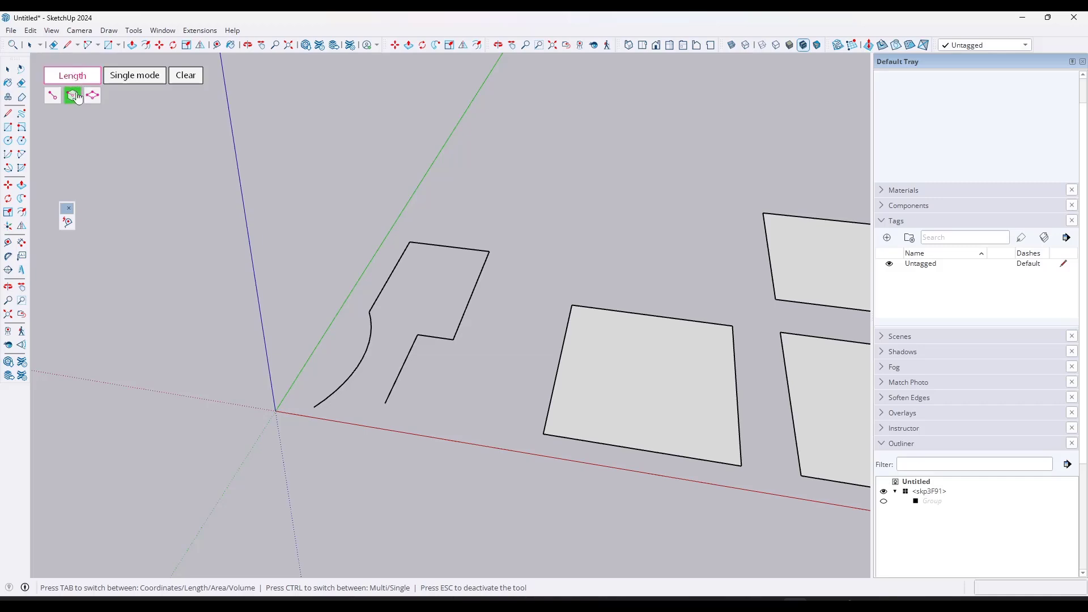
pyautogui.click(71, 75)
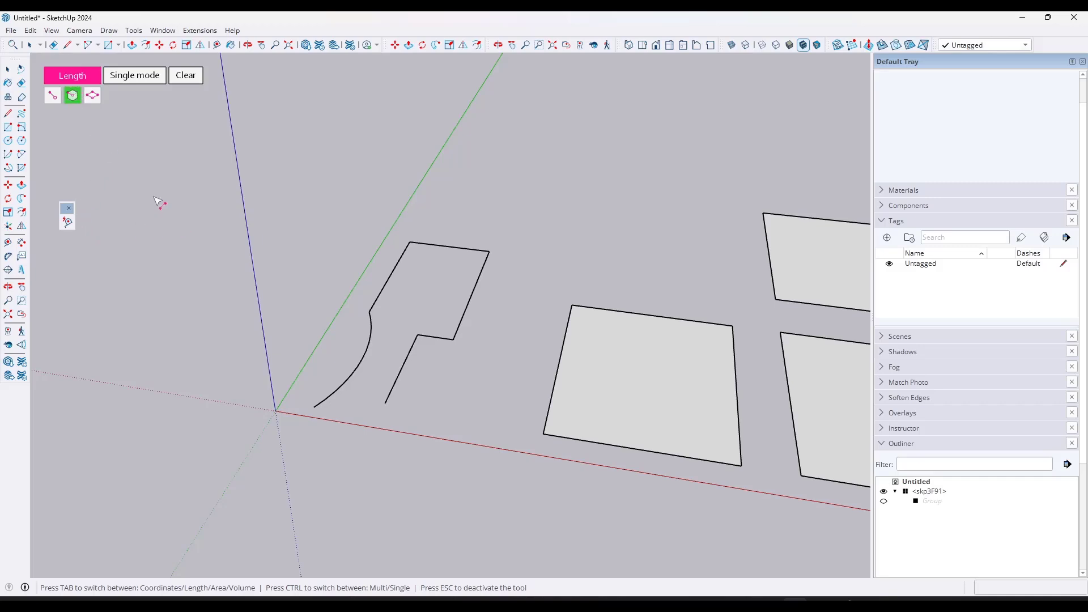
pyautogui.moveTo(373, 319)
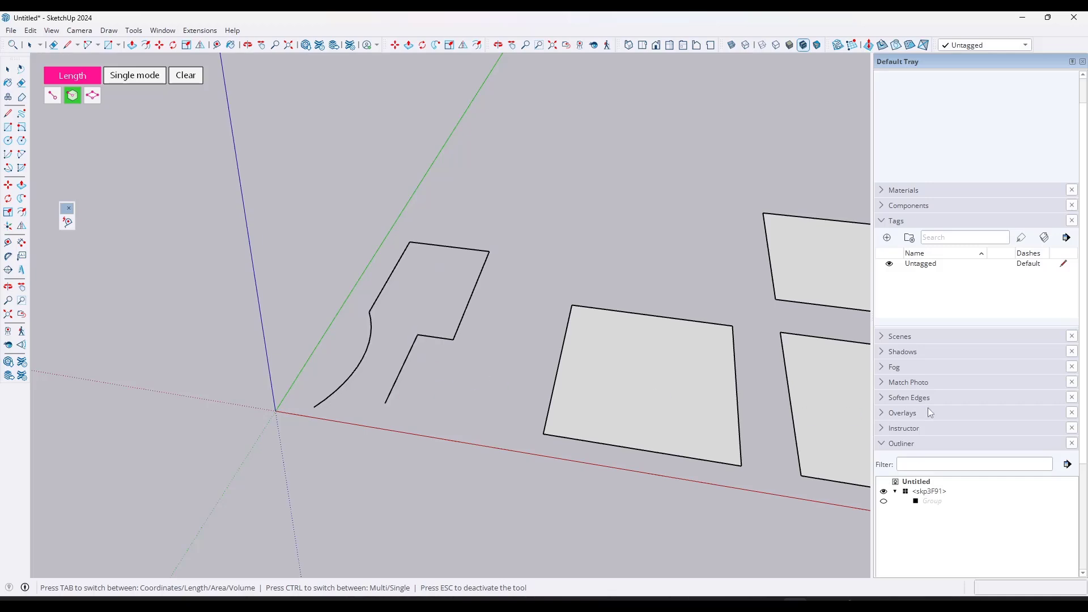
pyautogui.click(902, 412)
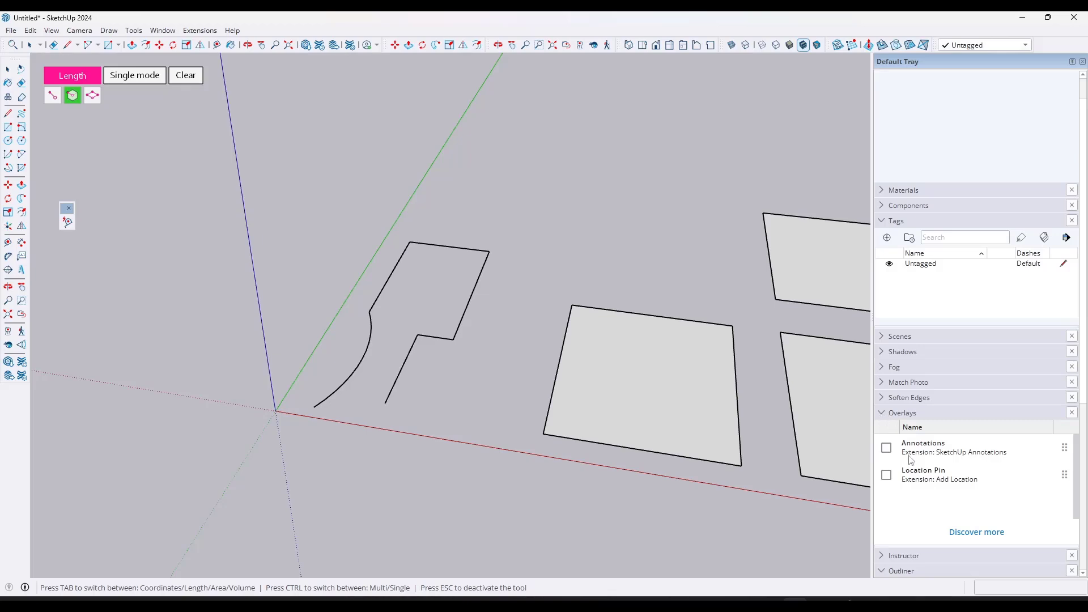
pyautogui.click(902, 412)
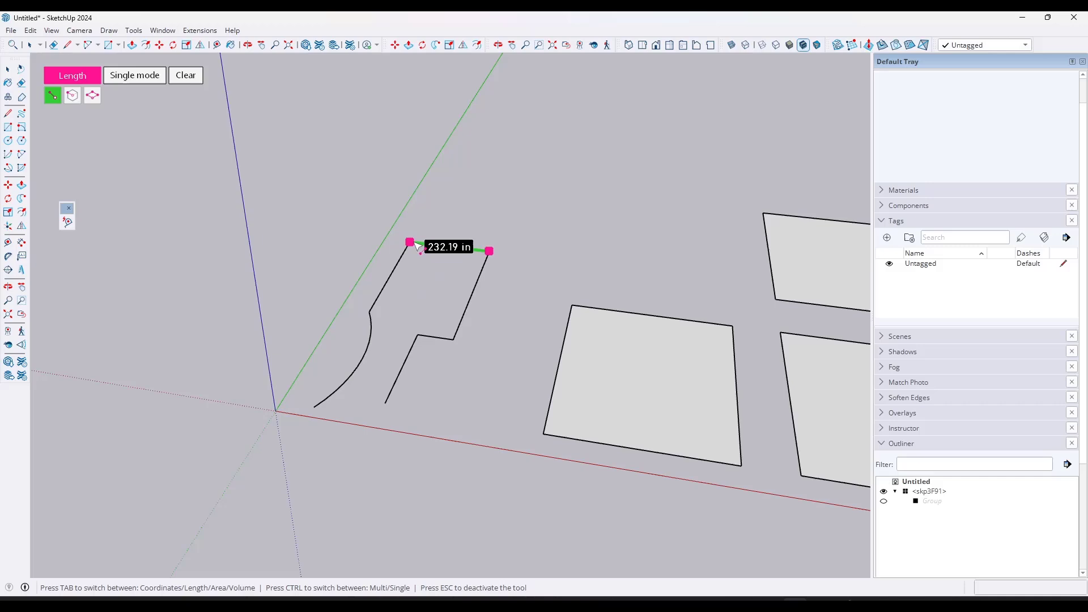
pyautogui.moveTo(428, 207)
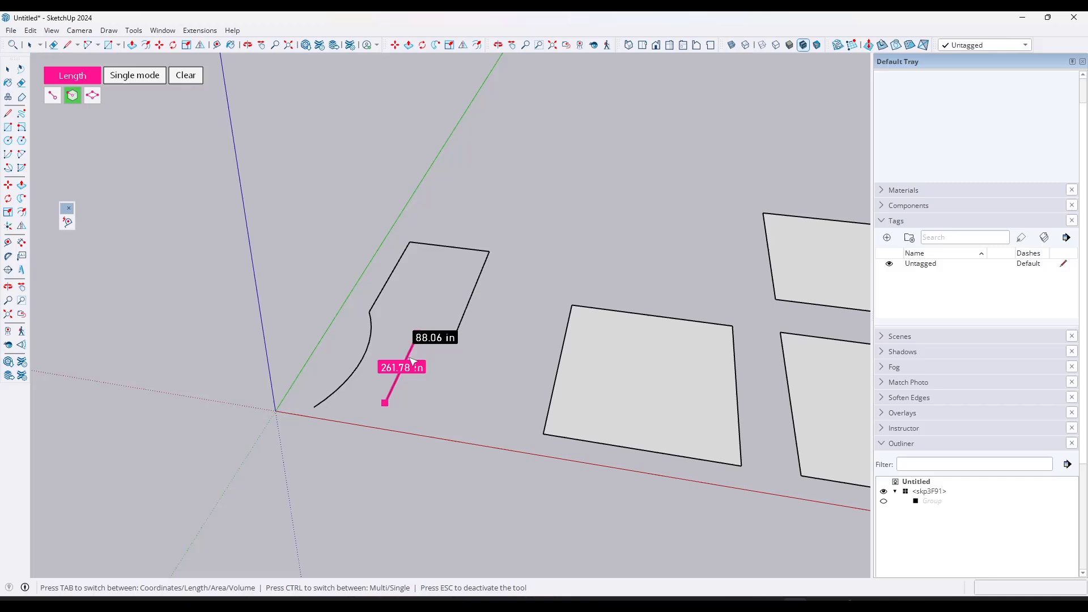
# - Pin the 261.78 in length label on the angled shape's lower slanted edge
pyautogui.click(134, 75)
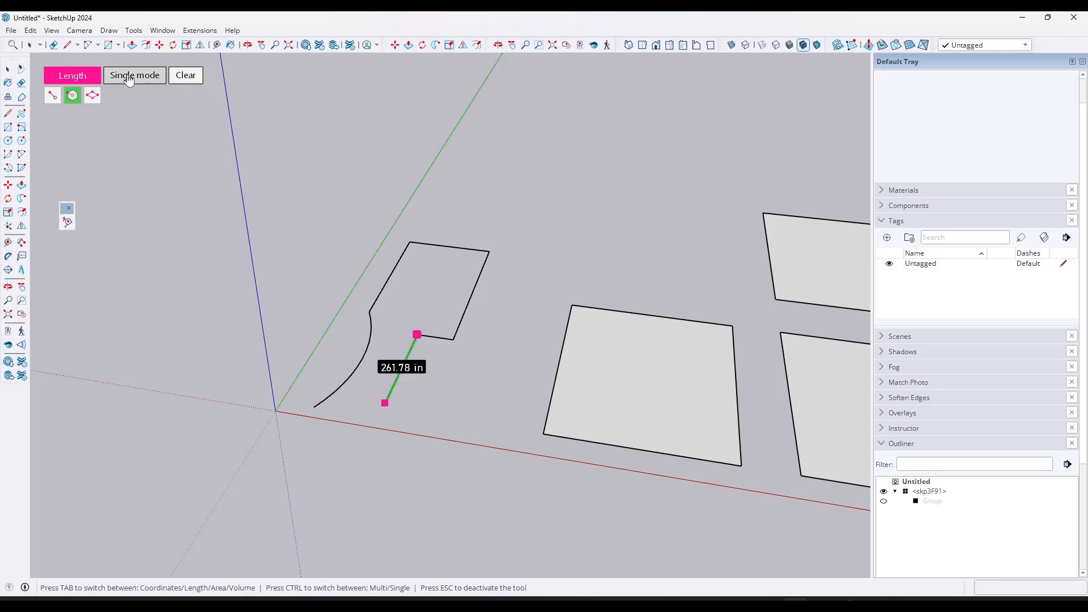
pyautogui.moveTo(148, 105)
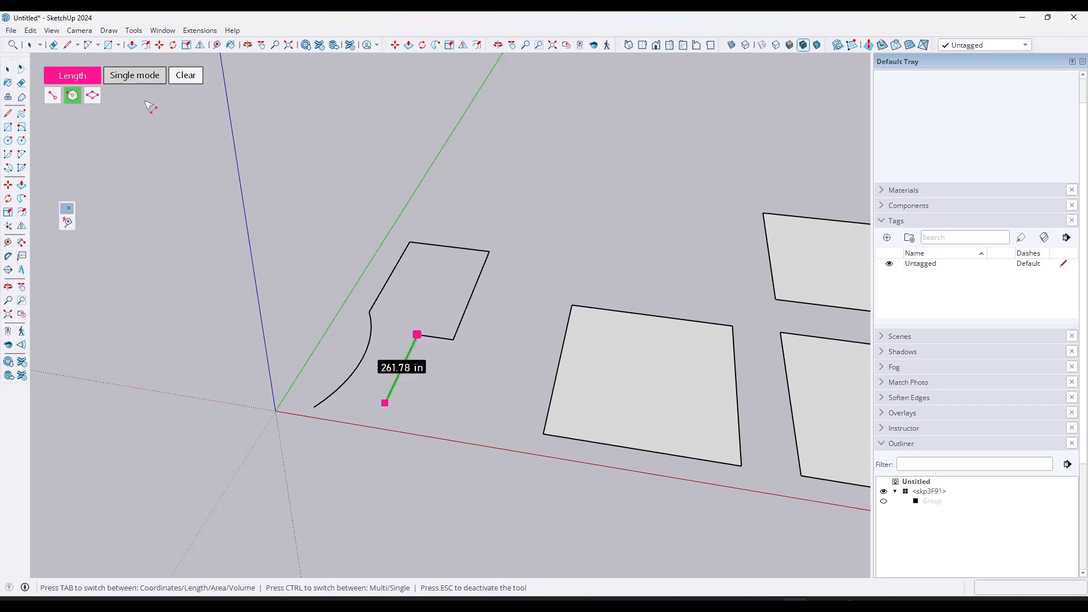
# - In Σ Multi mode, add edges from both shapes for a 3158.34 in total
pyautogui.click(134, 74)
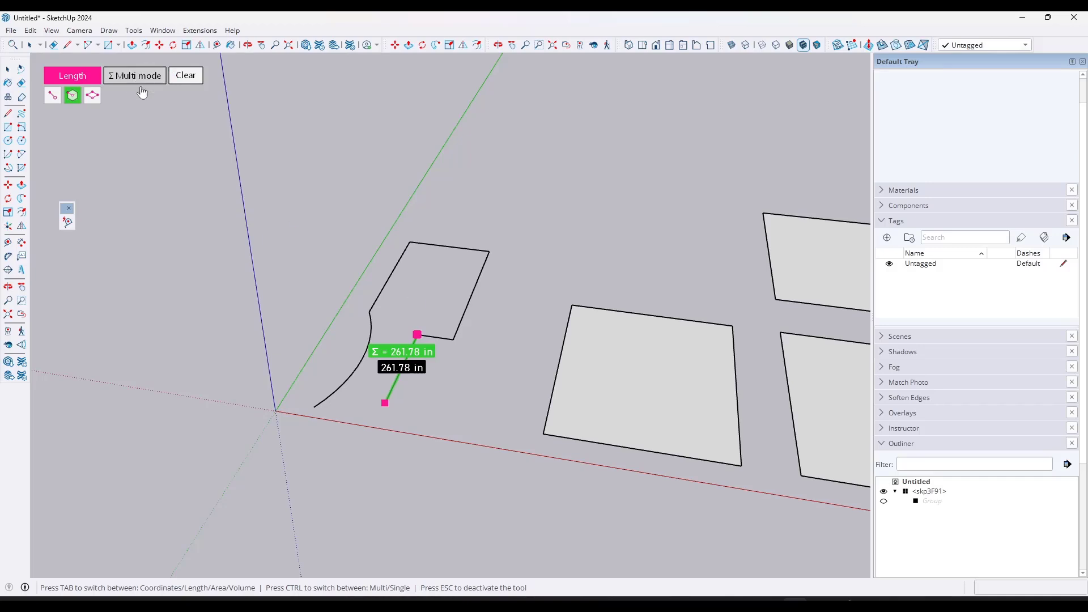
pyautogui.click(488, 251)
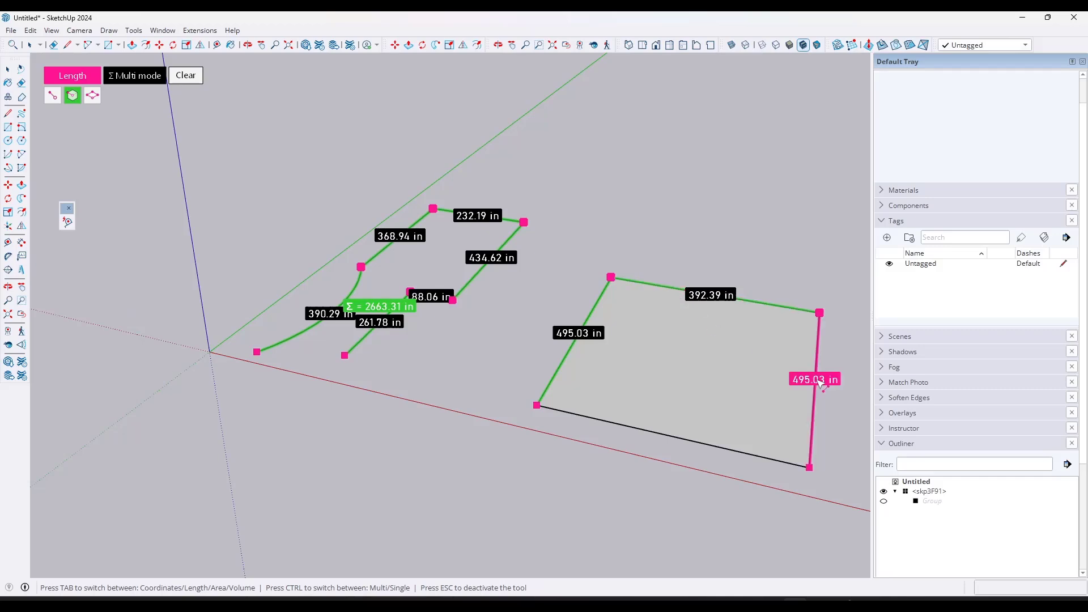
pyautogui.click(819, 381)
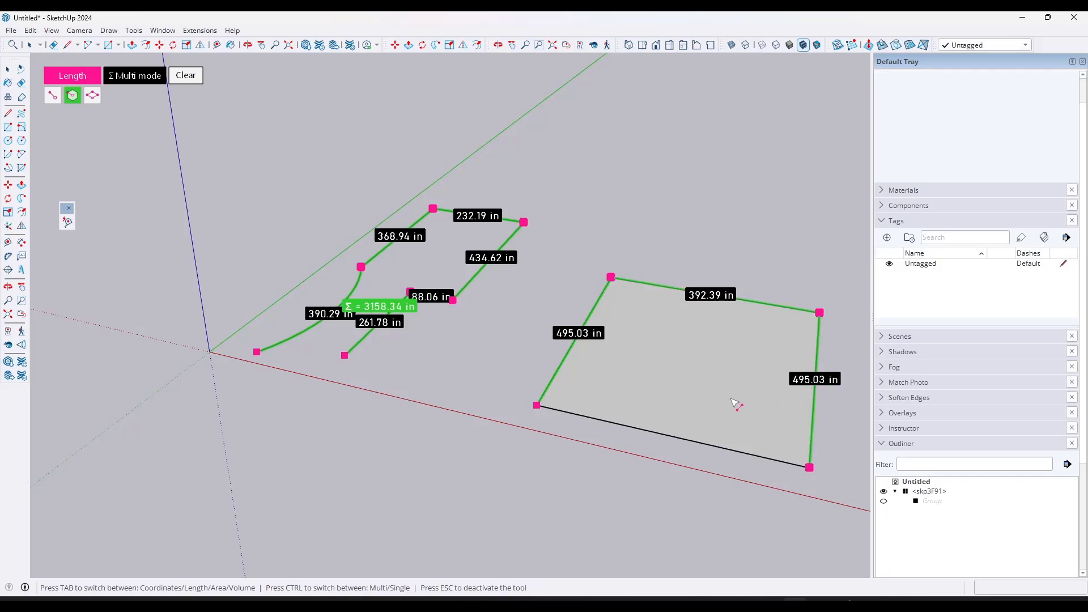
pyautogui.click(134, 75)
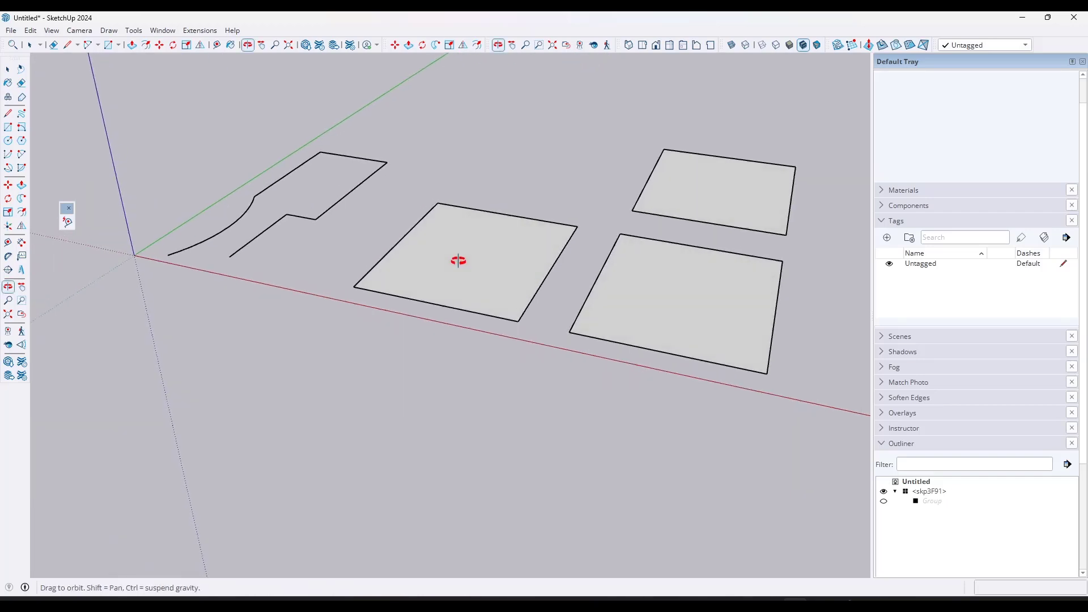
# - Show the middle square face's 1774.83 in perimeter with its four edge lengths
pyautogui.click(458, 260)
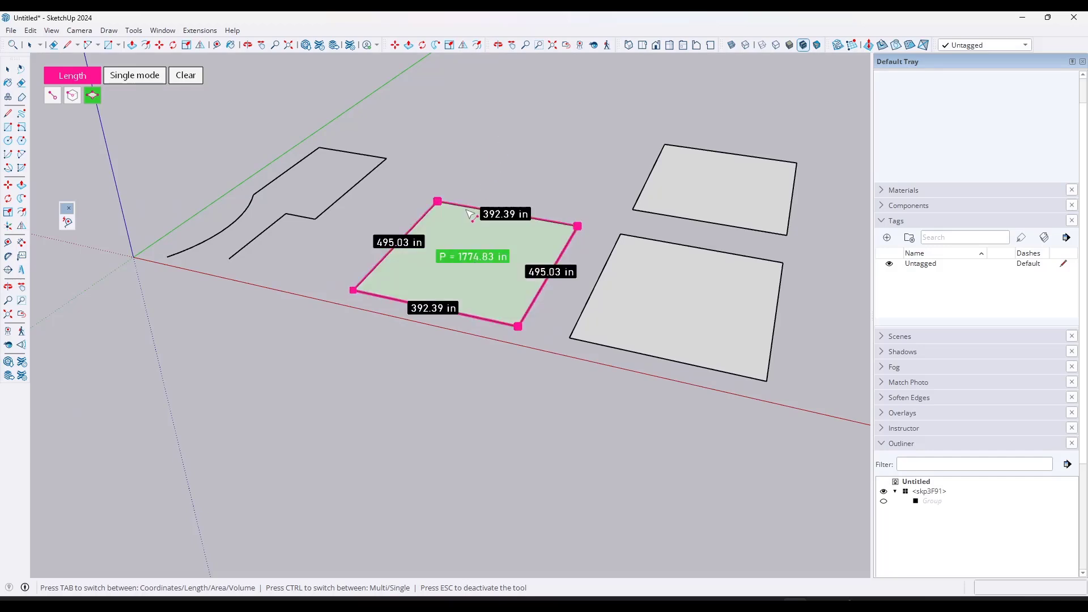
pyautogui.moveTo(520, 295)
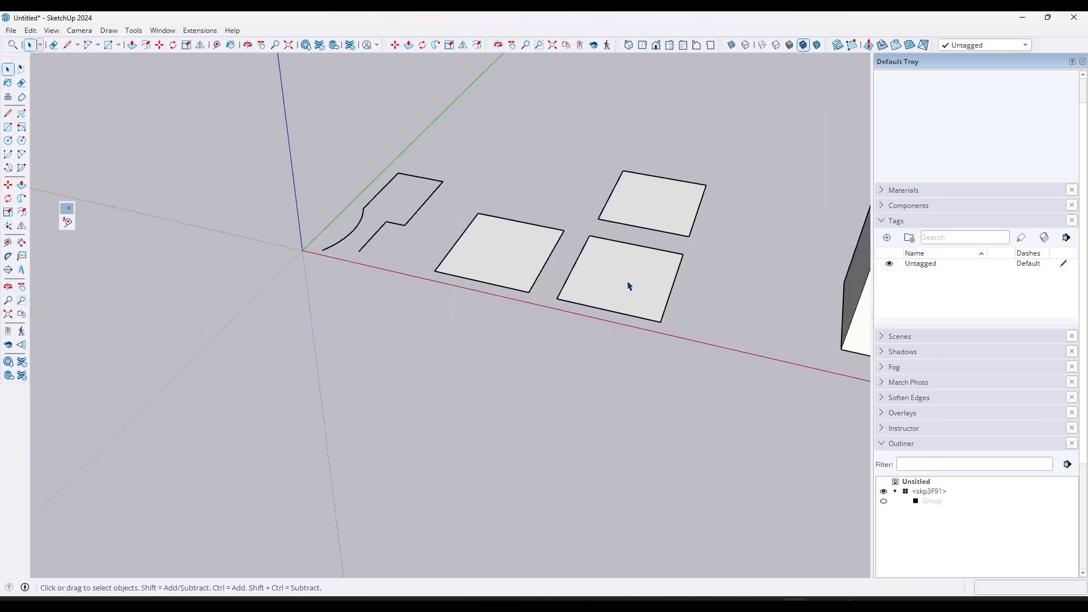
# - Cut a corner rectangle into one square for an L-shape and merge a circle into another
pyautogui.click(618, 281)
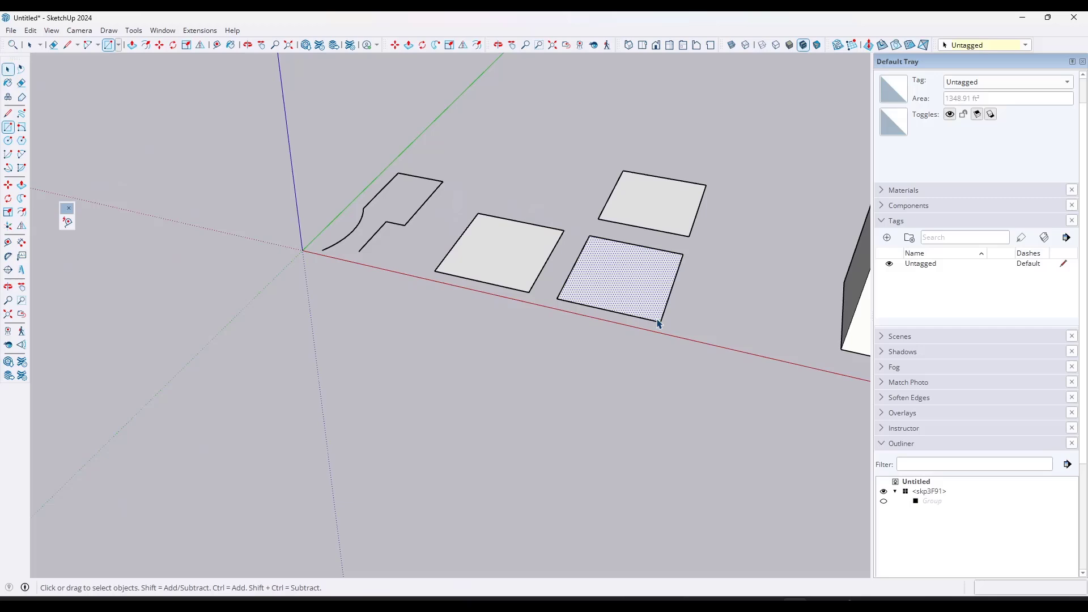
pyautogui.click(21, 82)
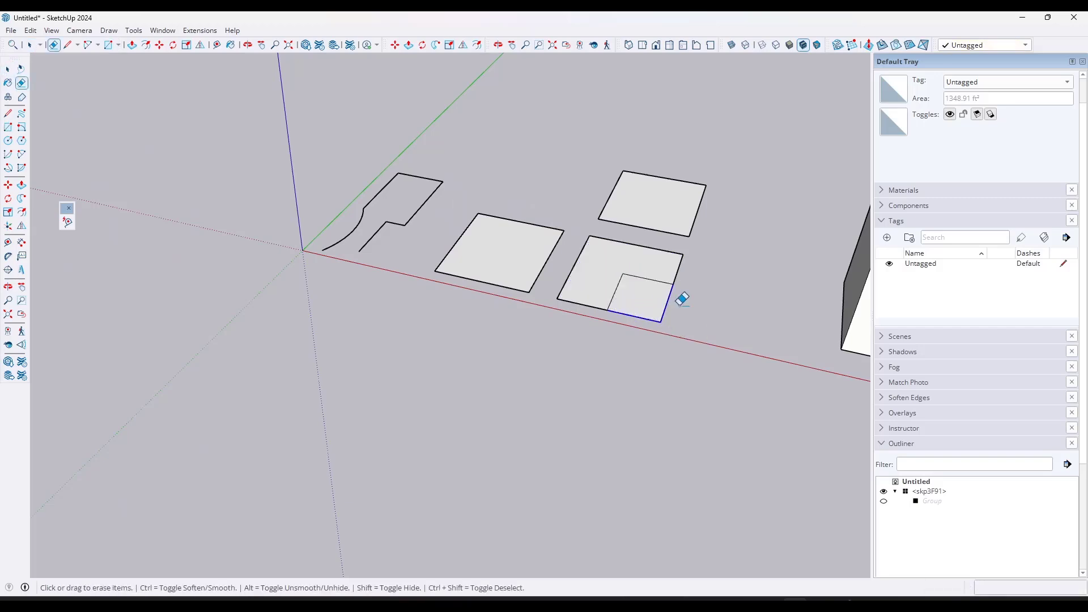
pyautogui.click(21, 154)
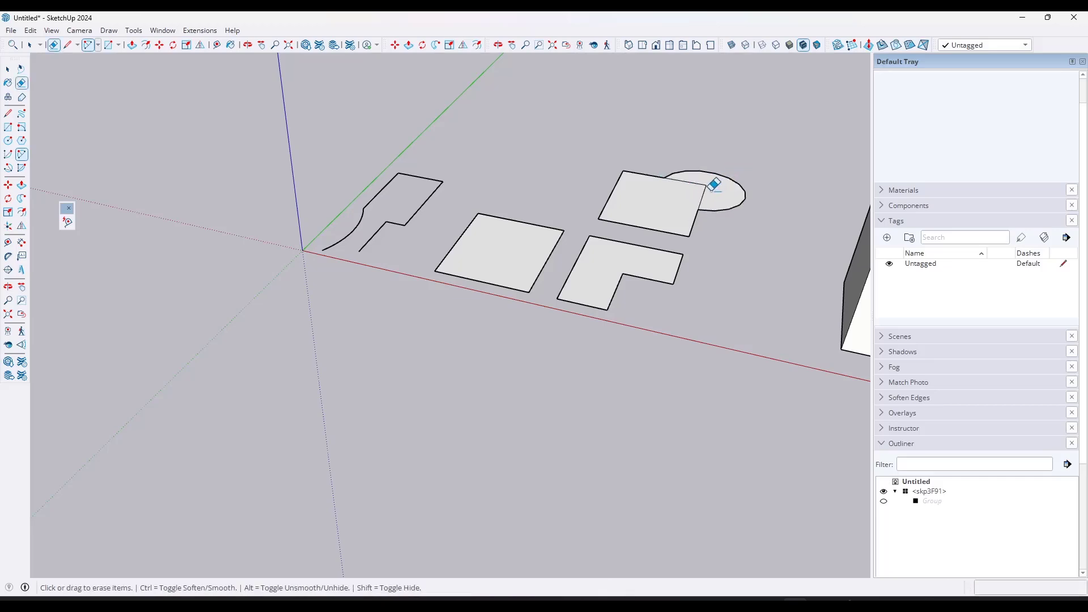
pyautogui.click(7, 69)
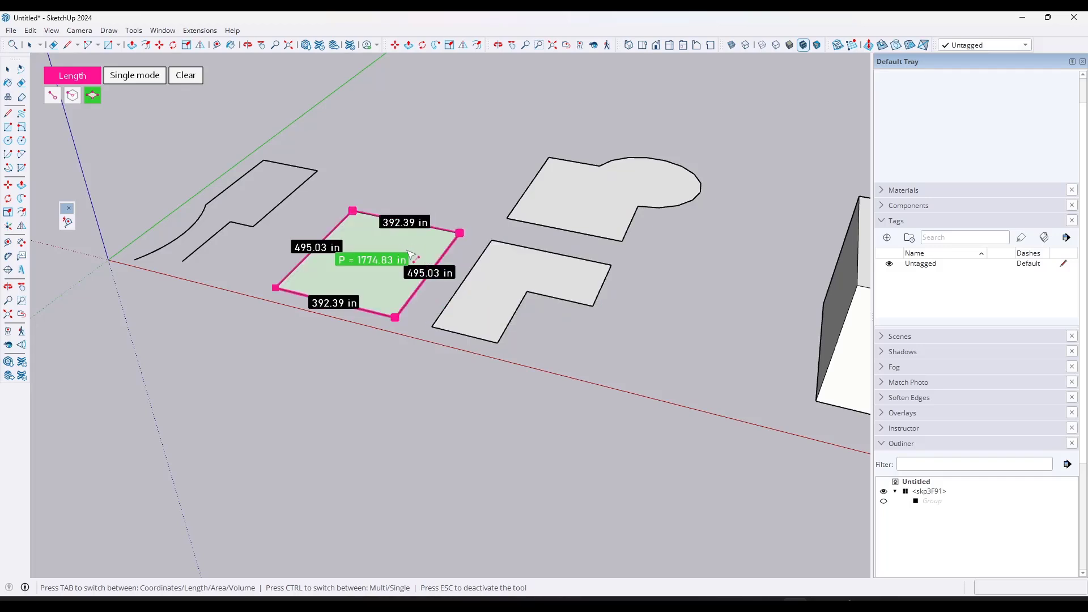
# - Use Σ Multi mode to sum the square, L-shape and rounded perimeters to 5730.73 in
pyautogui.click(134, 74)
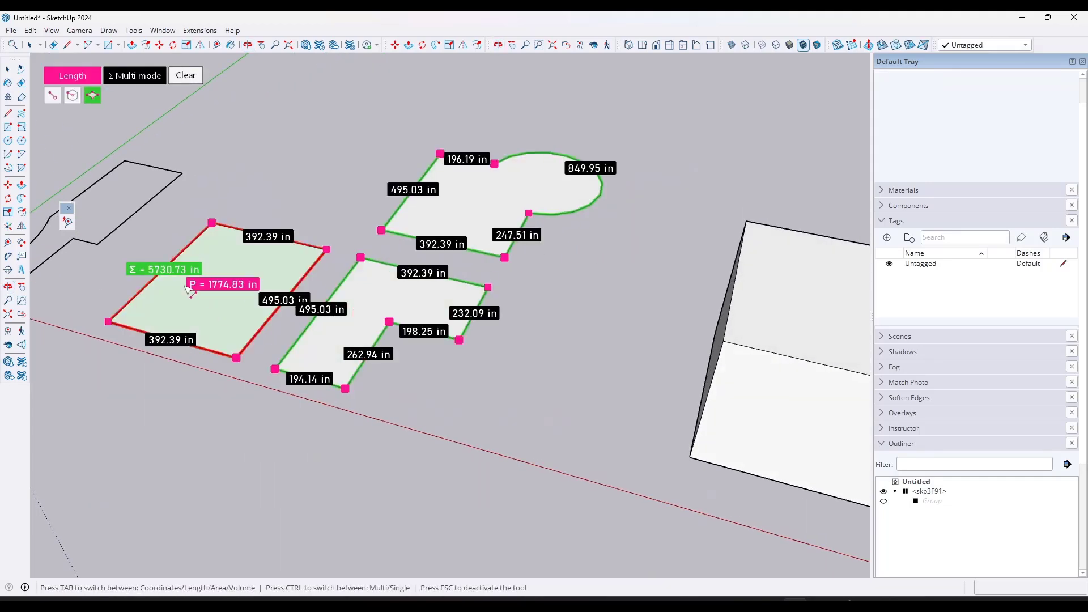
pyautogui.moveTo(292, 271)
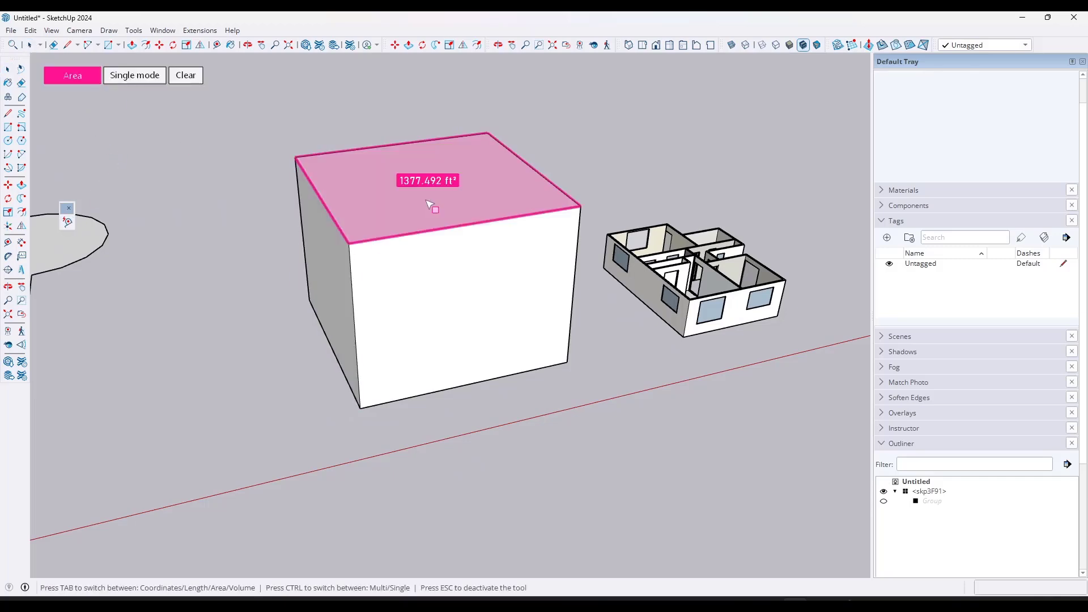
pyautogui.moveTo(406, 211)
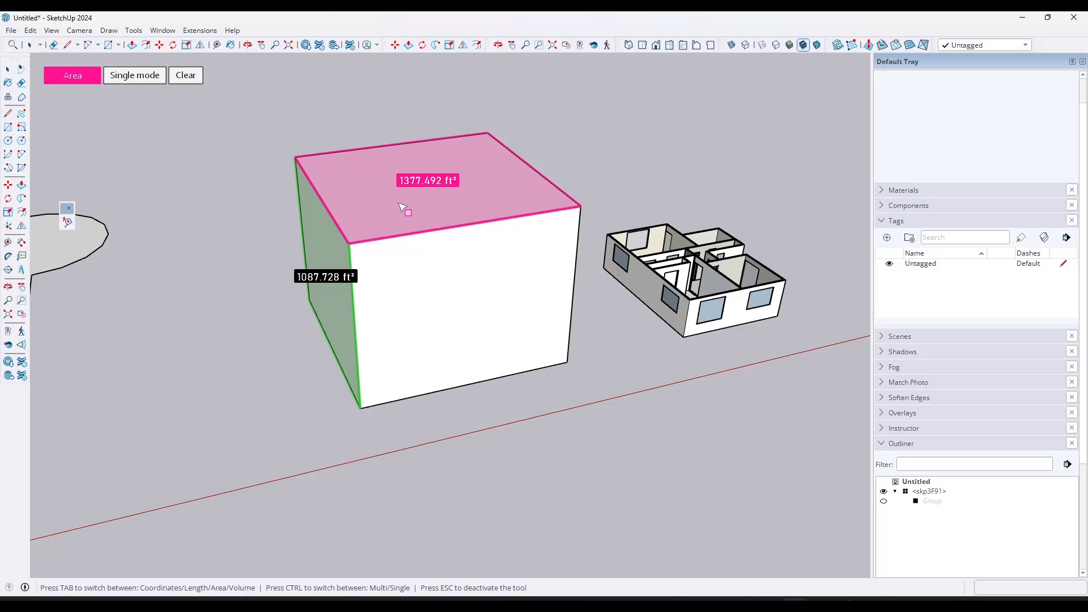
pyautogui.moveTo(389, 204)
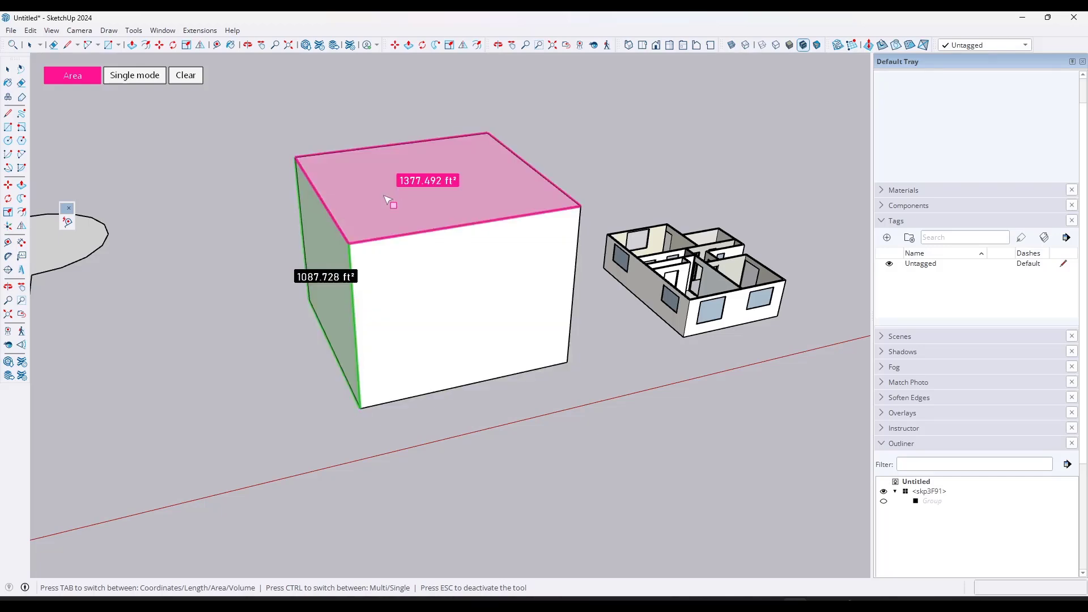
# - Show the box's 1377.492 ft² top face area and side face area, then toggle Σ Multi mode
pyautogui.click(134, 75)
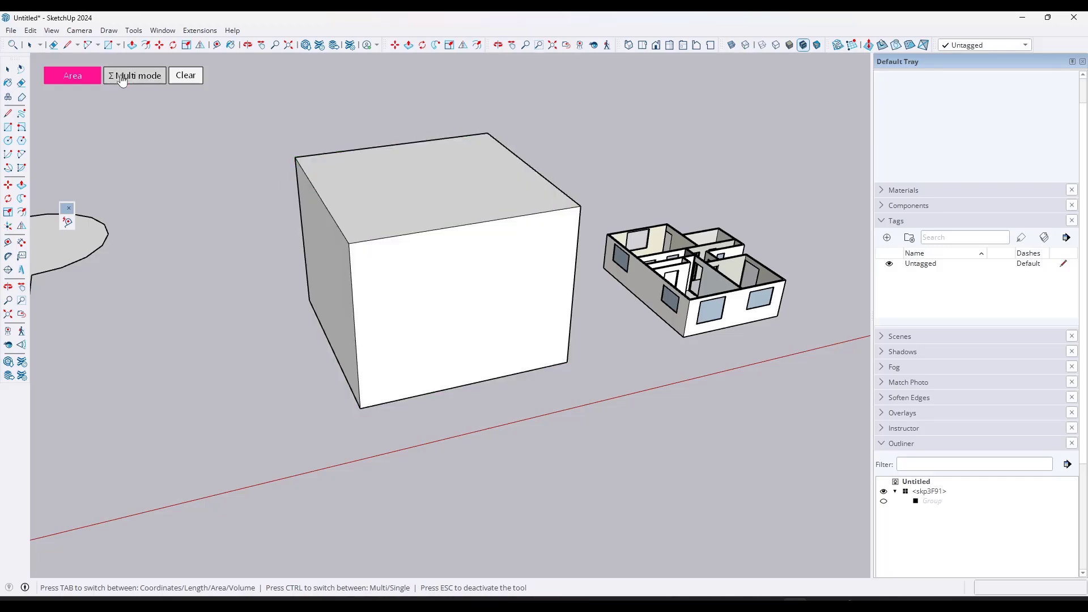
pyautogui.click(468, 308)
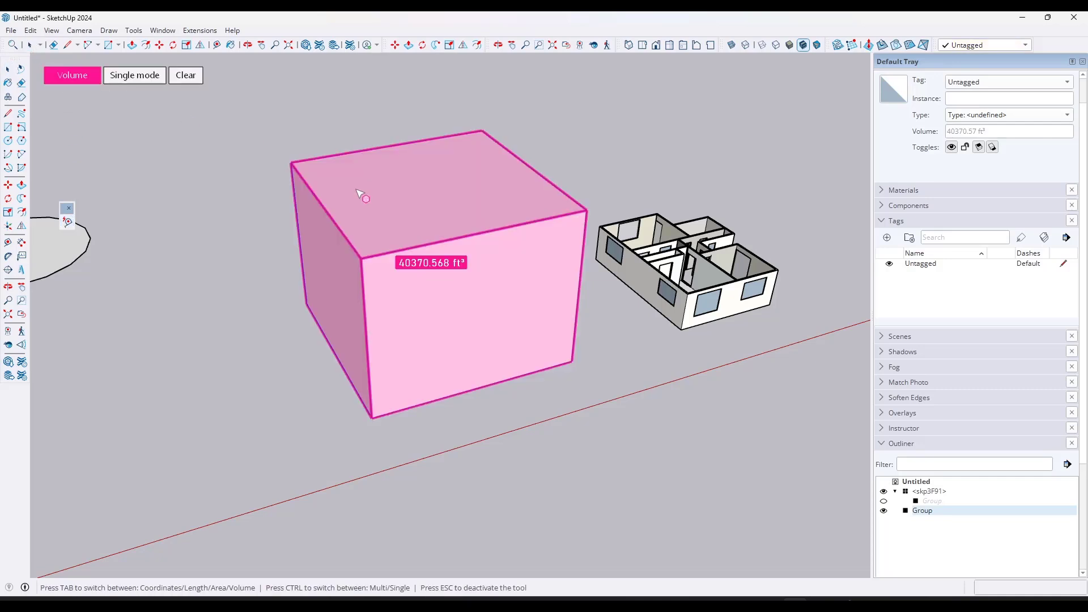
pyautogui.moveTo(374, 203)
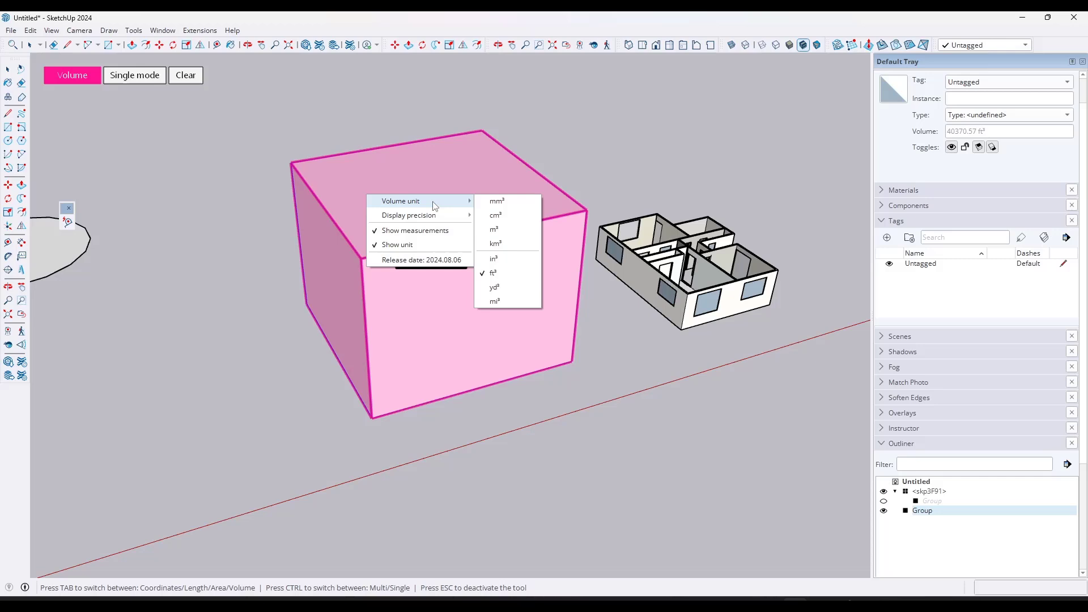
# - Show the box's 40370.568 ft³ volume, review volume unit options, then deactivate Auto Measure
pyautogui.click(493, 287)
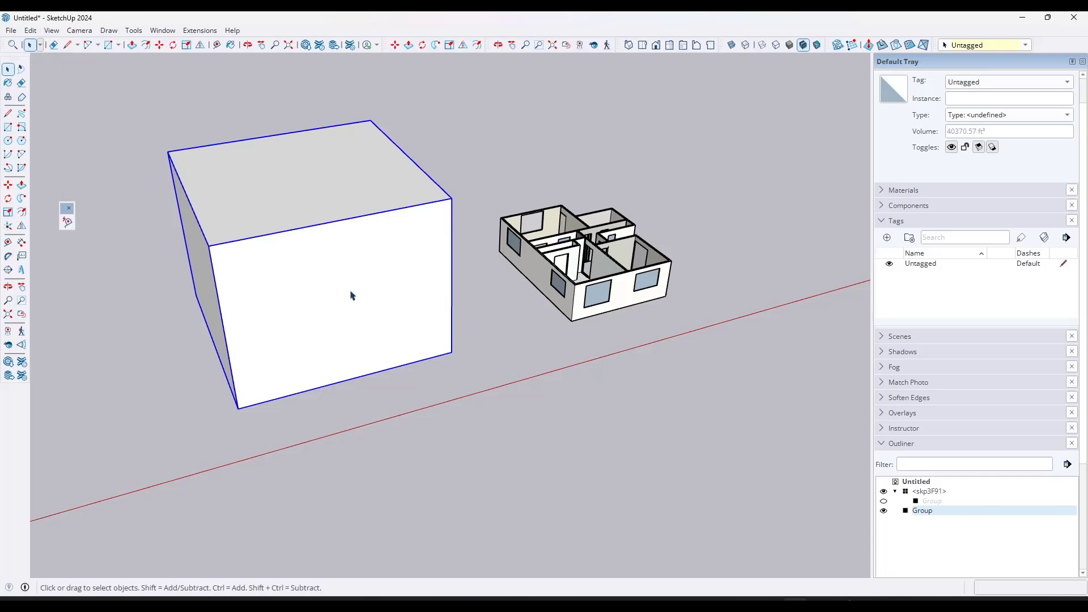
pyautogui.moveTo(318, 253)
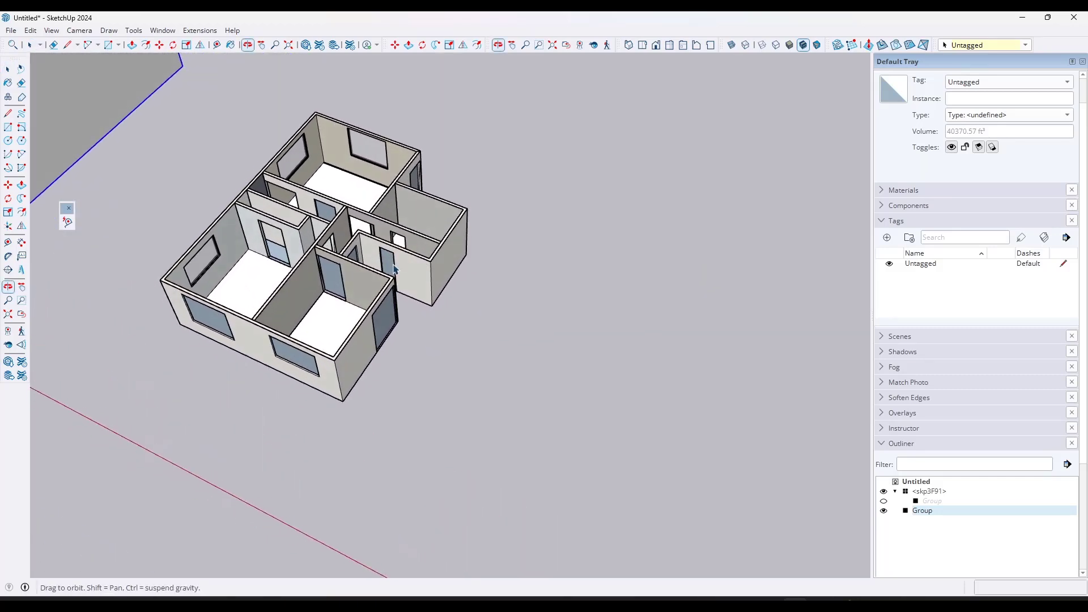
# - Turn on the 5D+ Auto Measure overlay and cycle its mode from Coordinates to Length
pyautogui.click(7, 68)
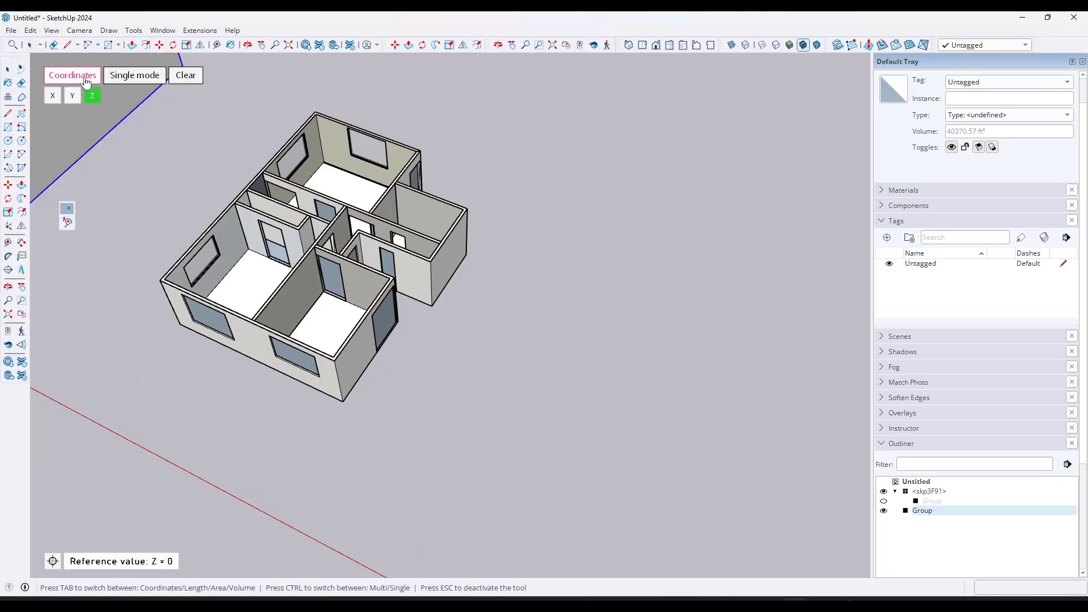
pyautogui.click(72, 75)
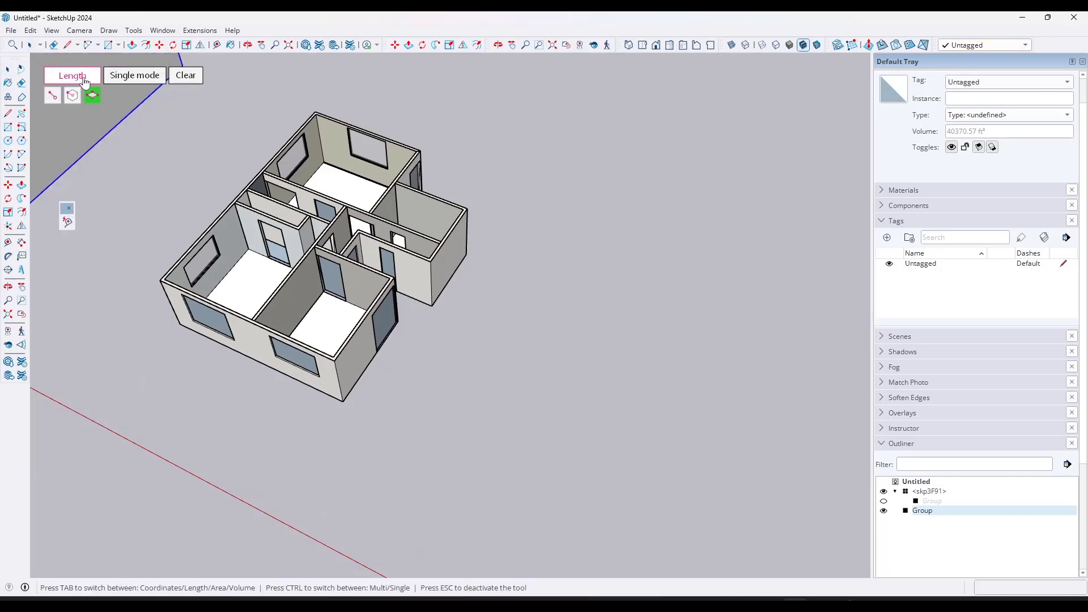
pyautogui.click(72, 75)
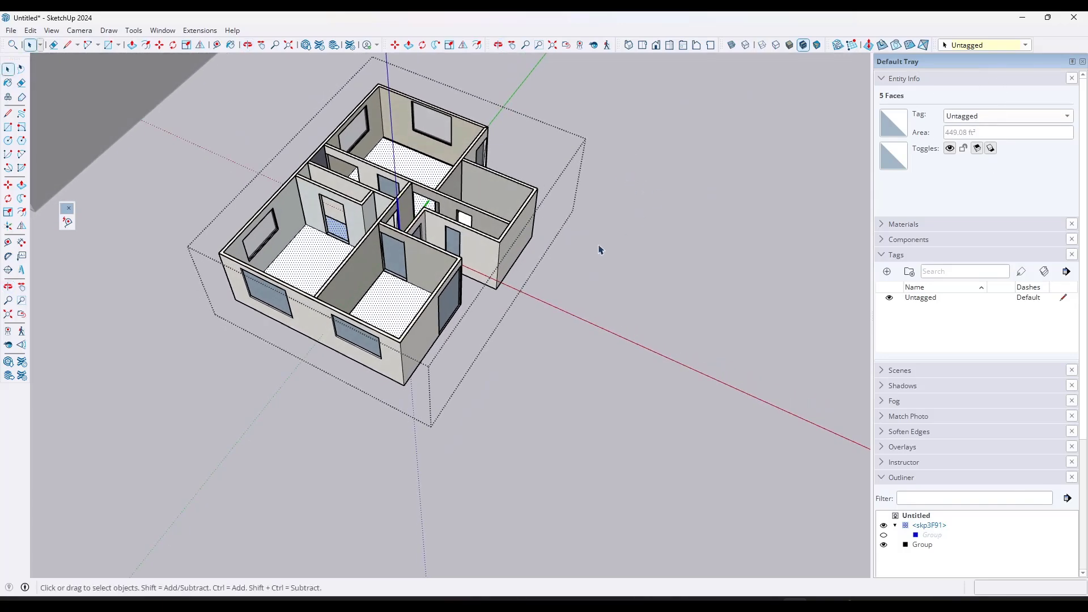
# - Select the room floors and their surrounding edges (29 edges), then relaunch Auto Measure
pyautogui.click(387, 308)
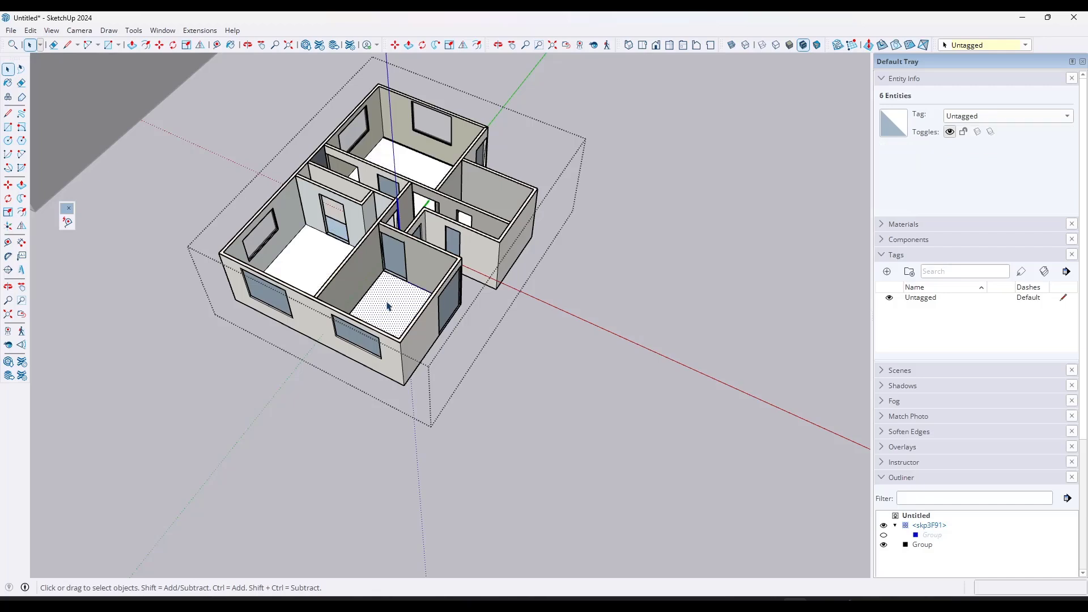
pyautogui.click(310, 251)
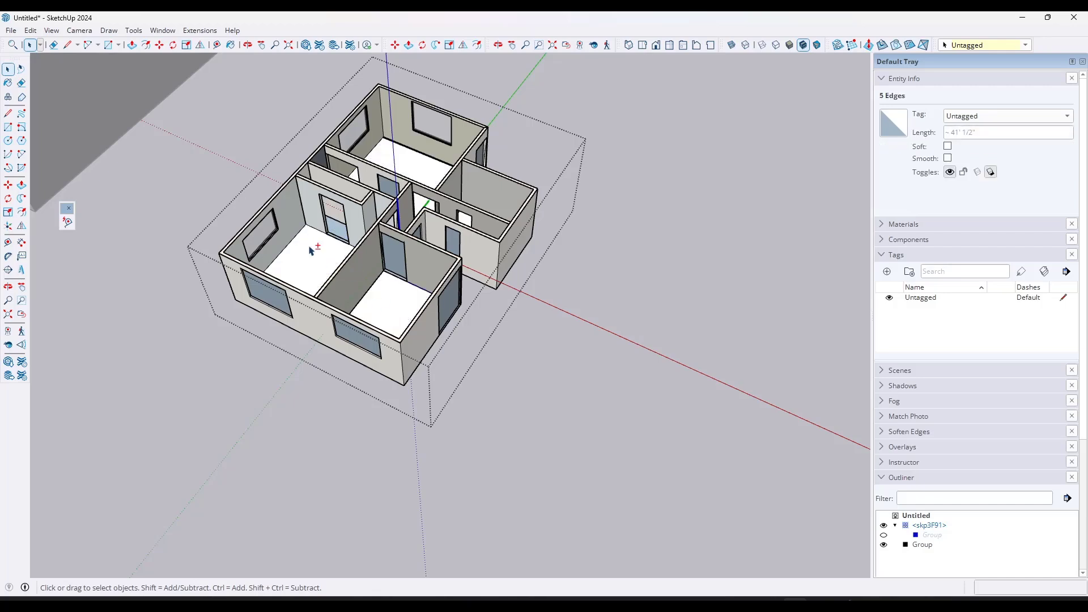
pyautogui.click(340, 235)
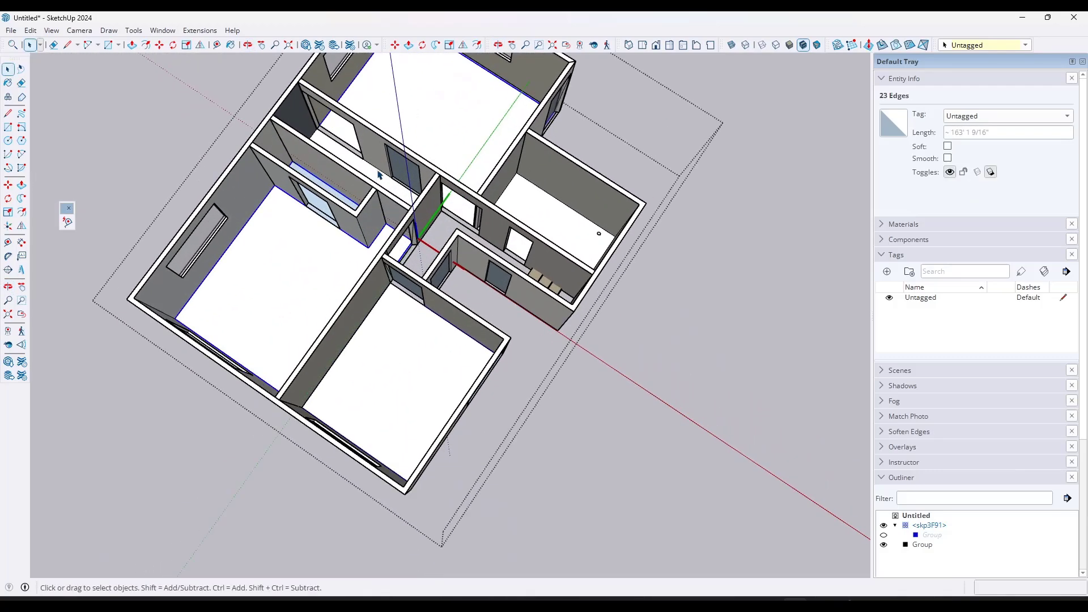
pyautogui.click(398, 171)
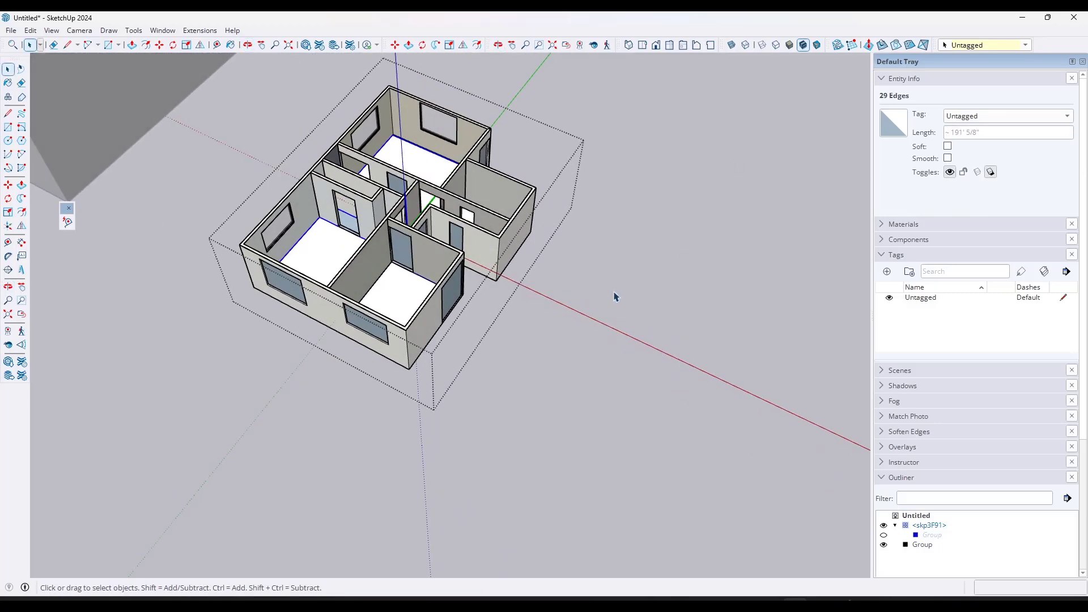
pyautogui.click(170, 236)
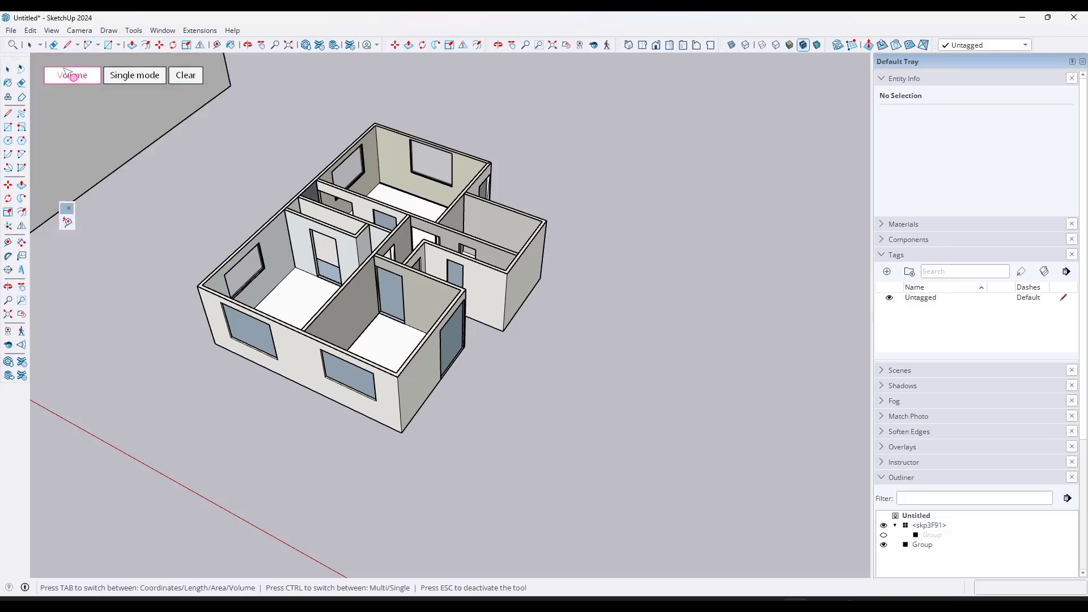
# - Set Auto Measure to summed Length in Multi mode, with lengths shown in feet (191.05 ft)
pyautogui.click(71, 74)
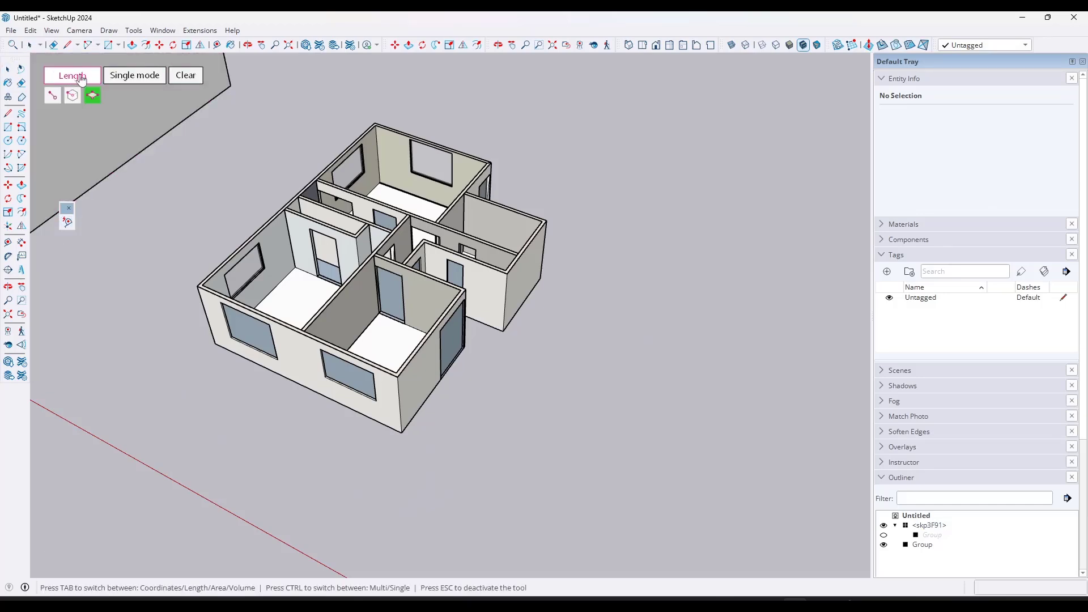
pyautogui.click(134, 75)
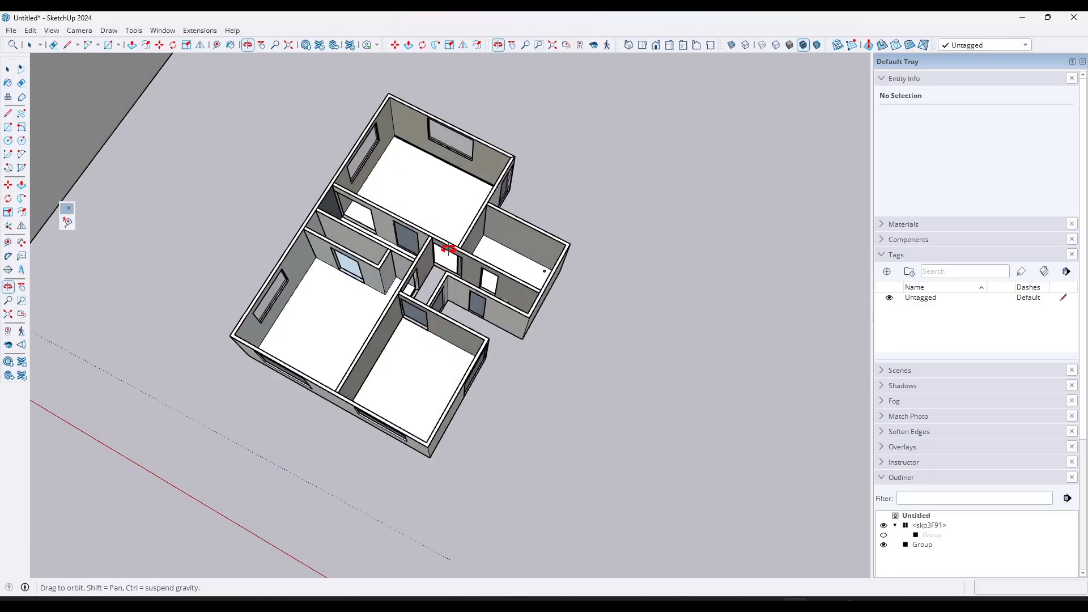
pyautogui.rightClick(346, 311)
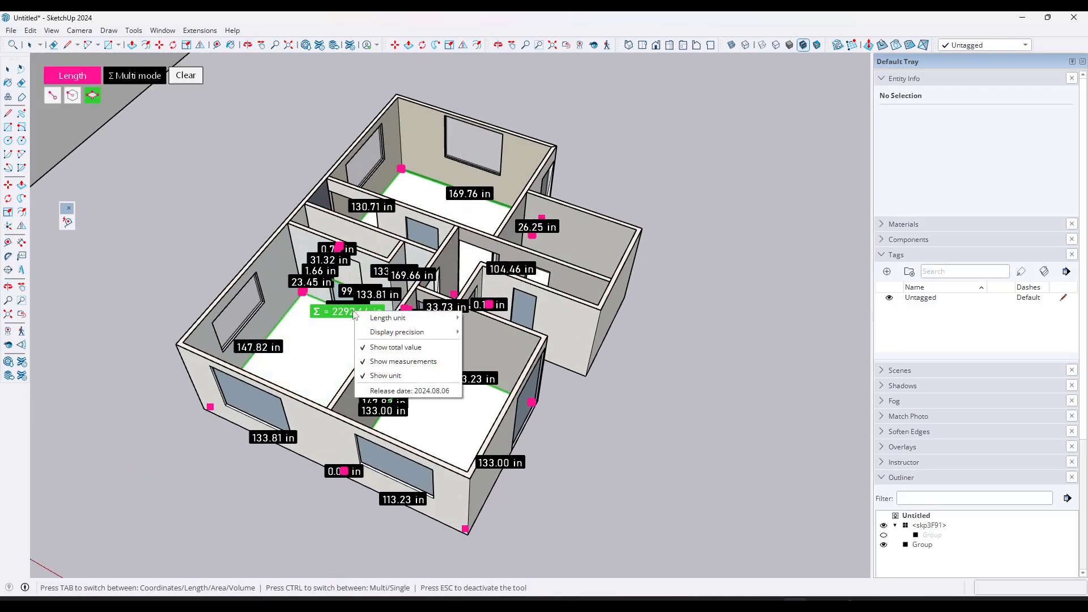
pyautogui.click(387, 317)
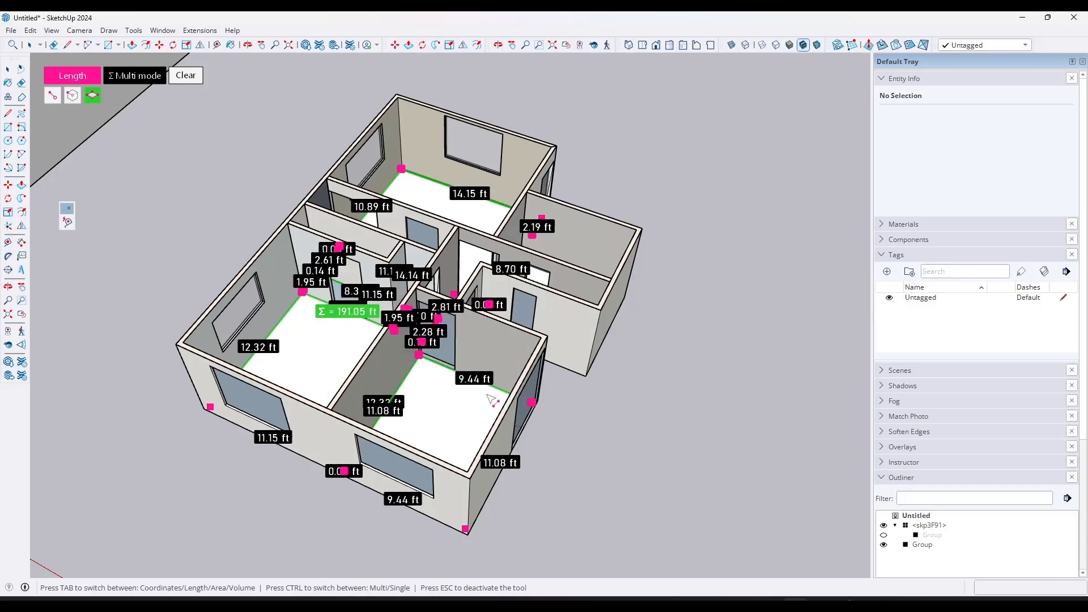
pyautogui.moveTo(568, 436)
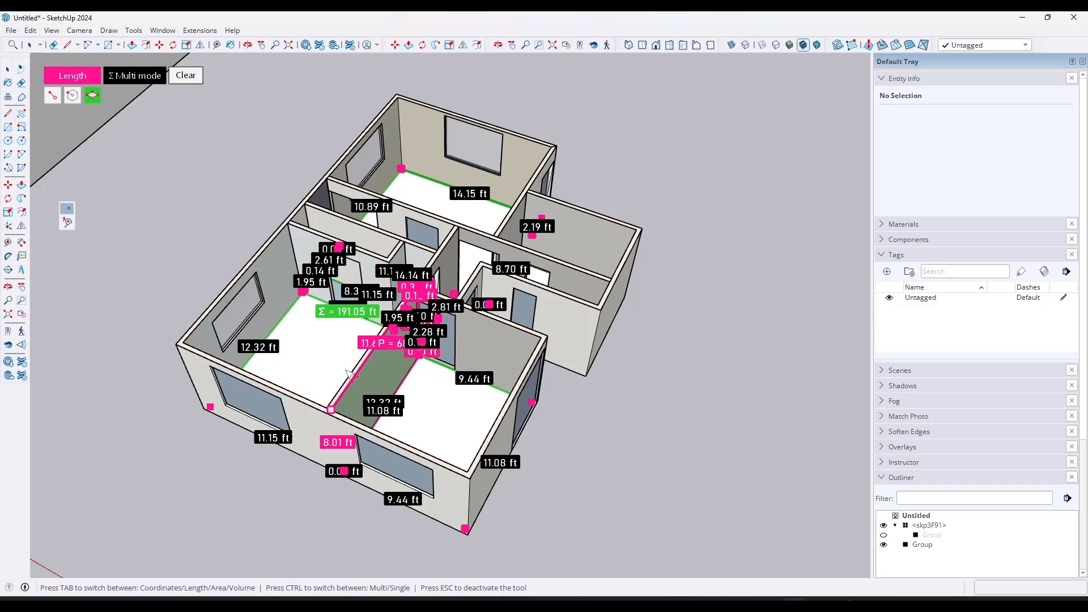
pyautogui.press('Escape')
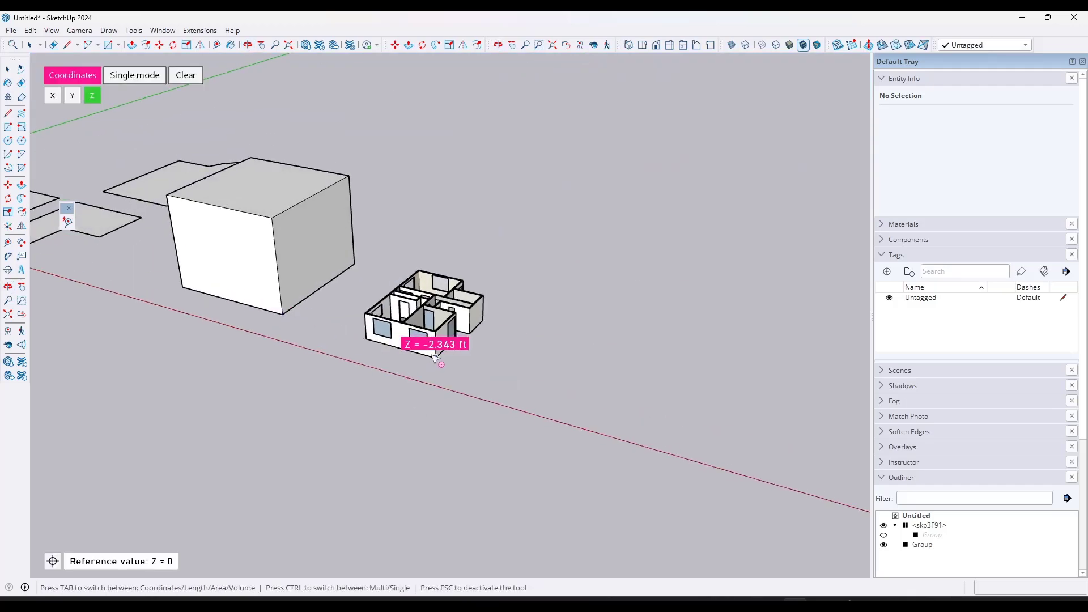
pyautogui.moveTo(111, 114)
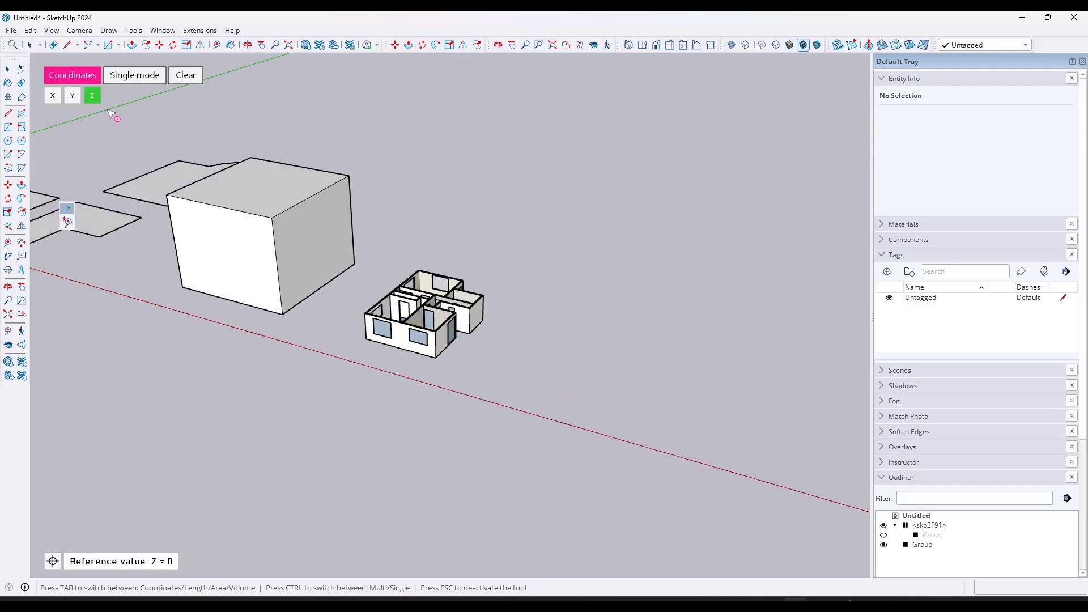
# - Switch coordinate readouts to Y, then X, pinning the house corner at 257.761 ft
pyautogui.click(72, 95)
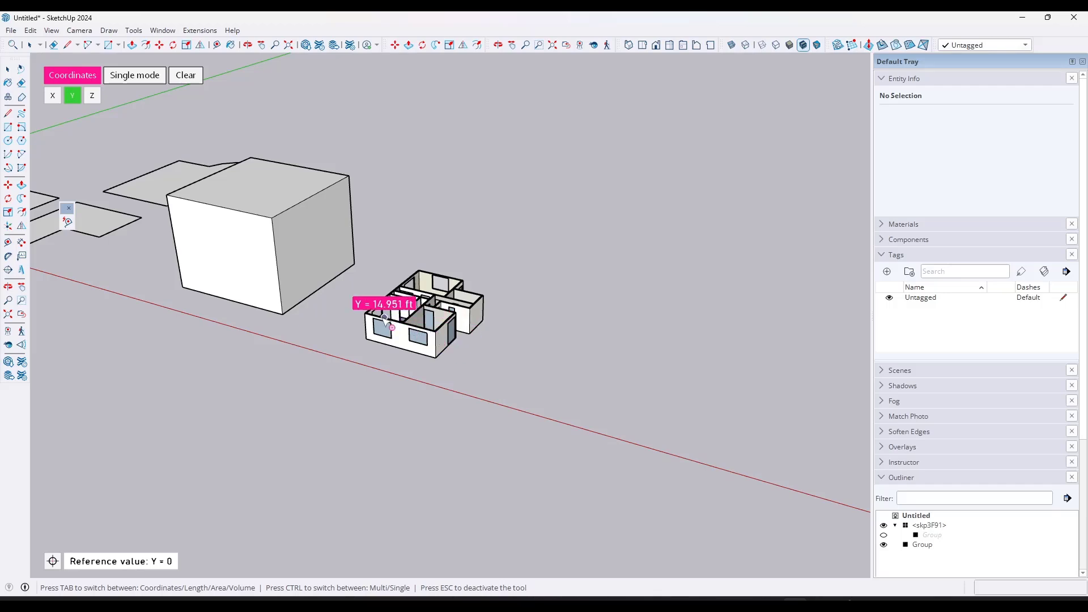
pyautogui.moveTo(442, 364)
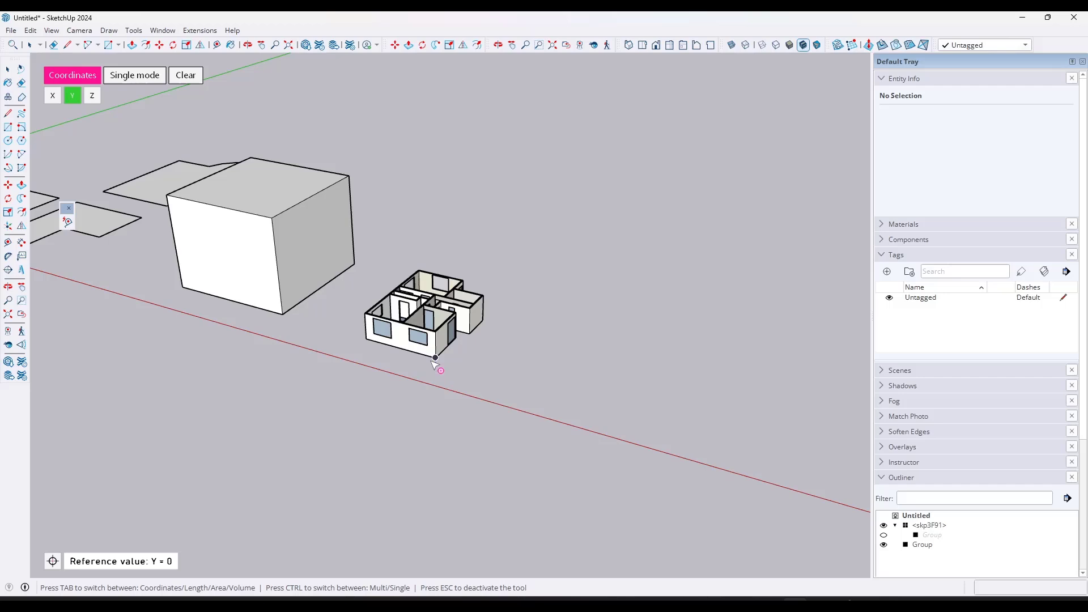
pyautogui.click(52, 95)
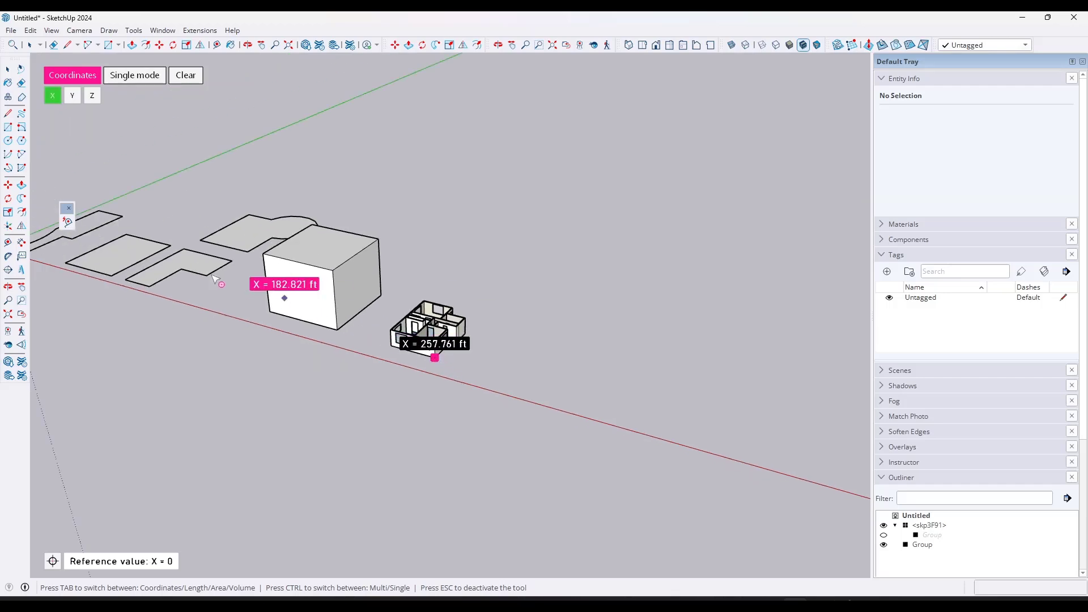
pyautogui.moveTo(200, 191)
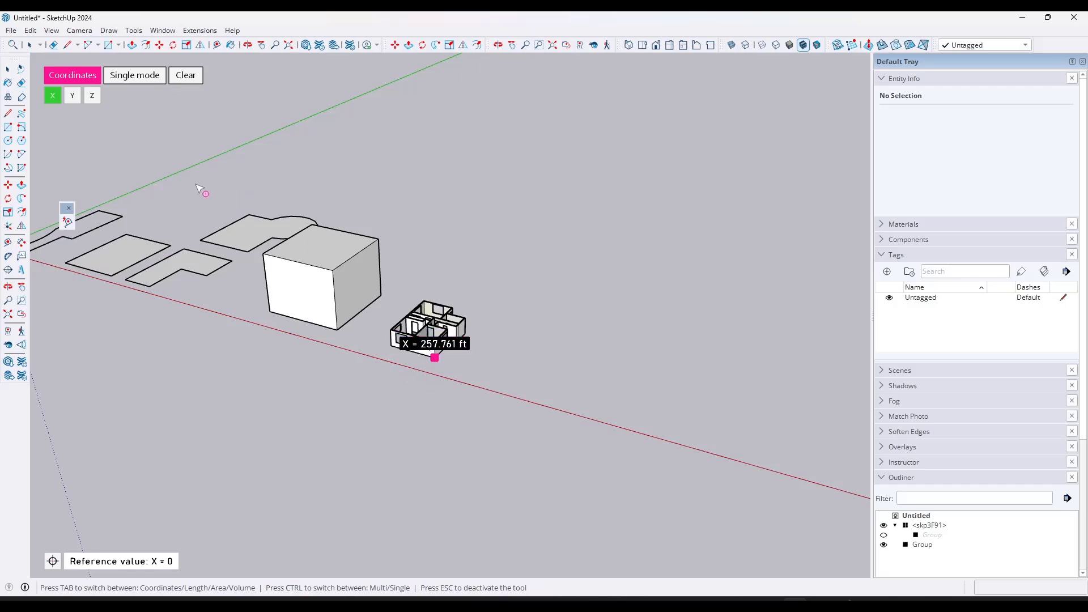